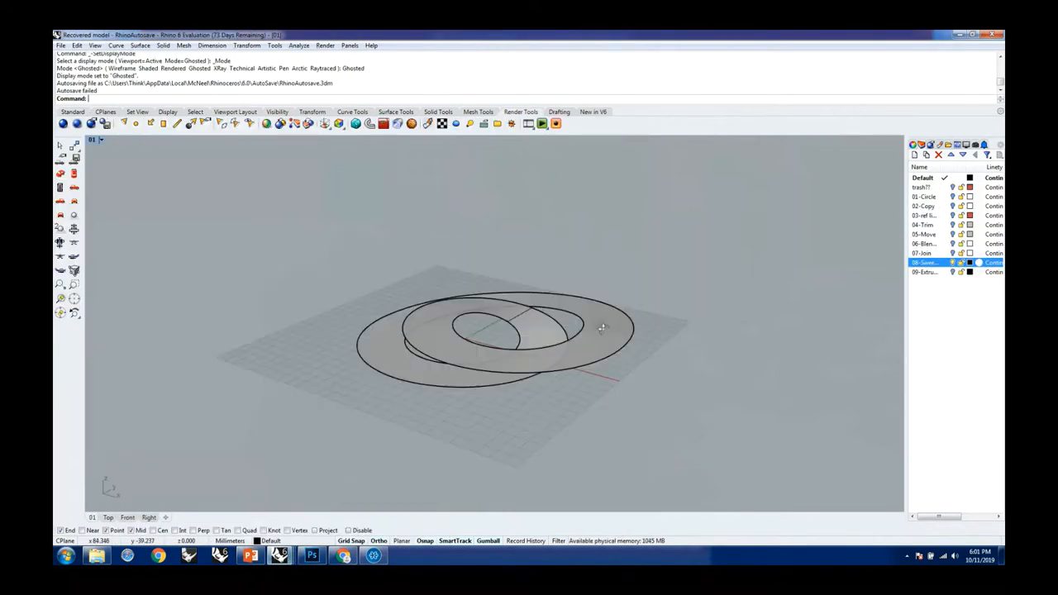
- Bring up Google Images results for the Danish Pavilion Shanghai reference photos
left_click(952, 272)
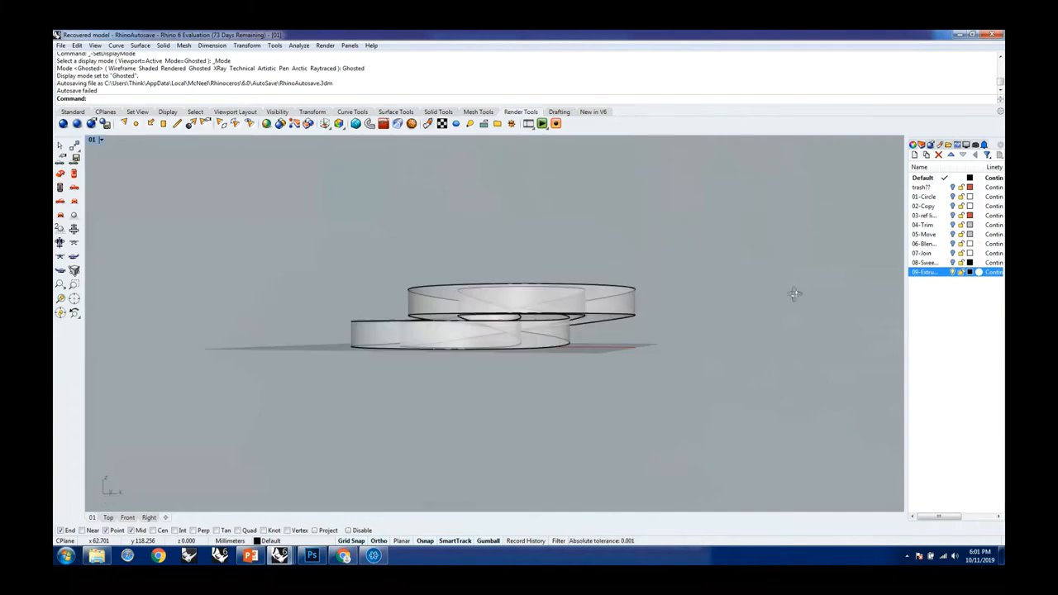
mouse_move(603, 288)
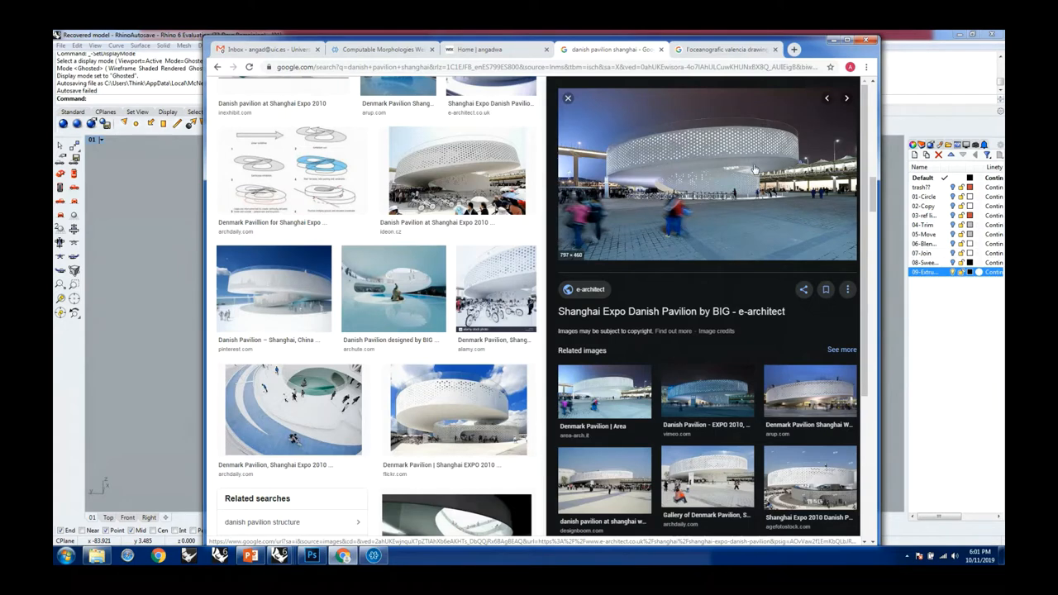
mouse_move(750, 167)
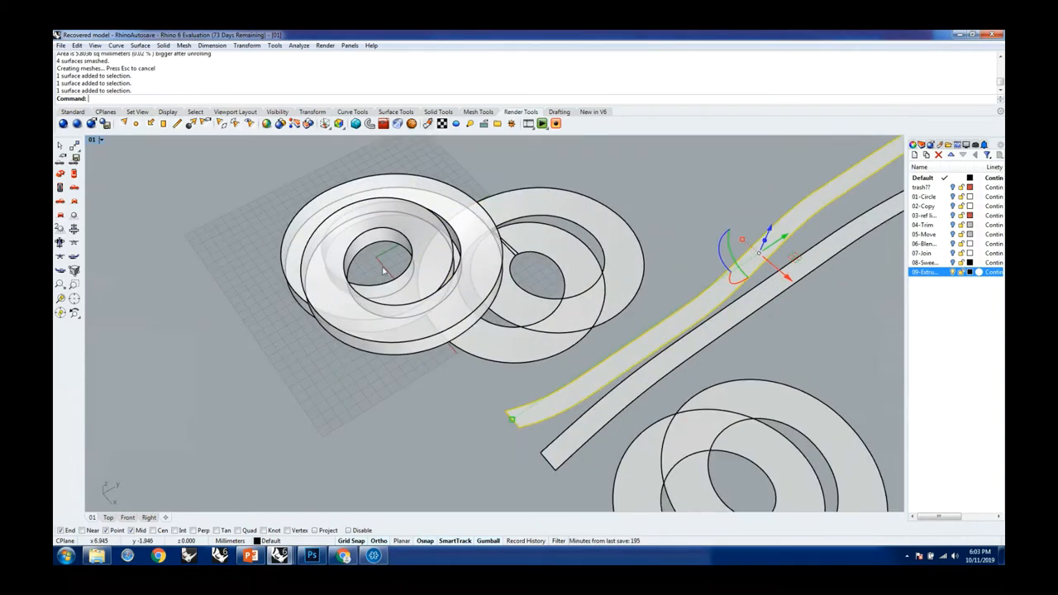
mouse_move(499, 278)
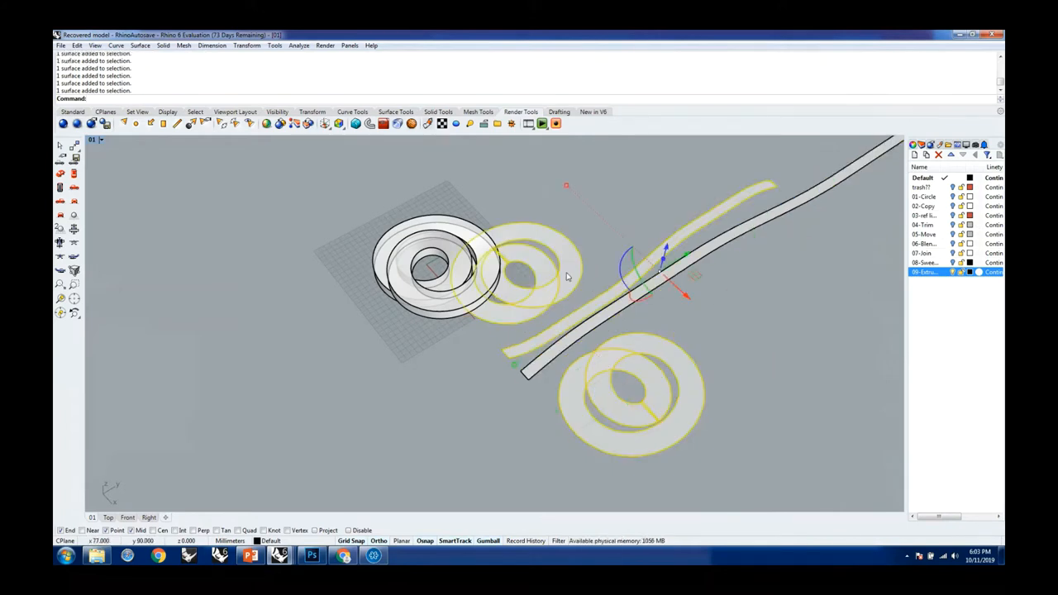
- Reassign the selected leftover surfaces to the trash layer via Change Object Layer
right_click(926, 272)
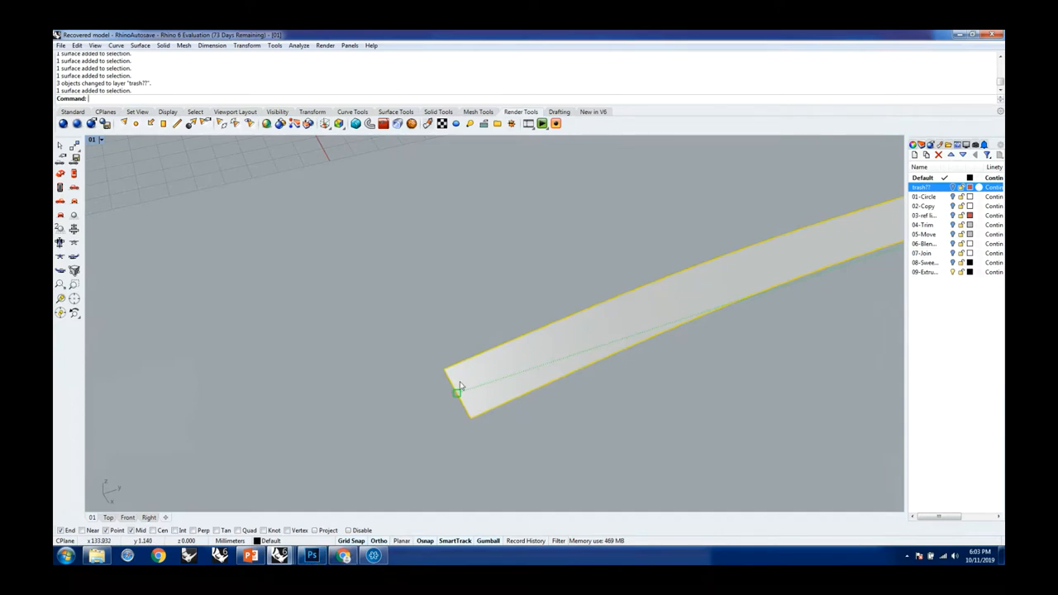
mouse_move(473, 368)
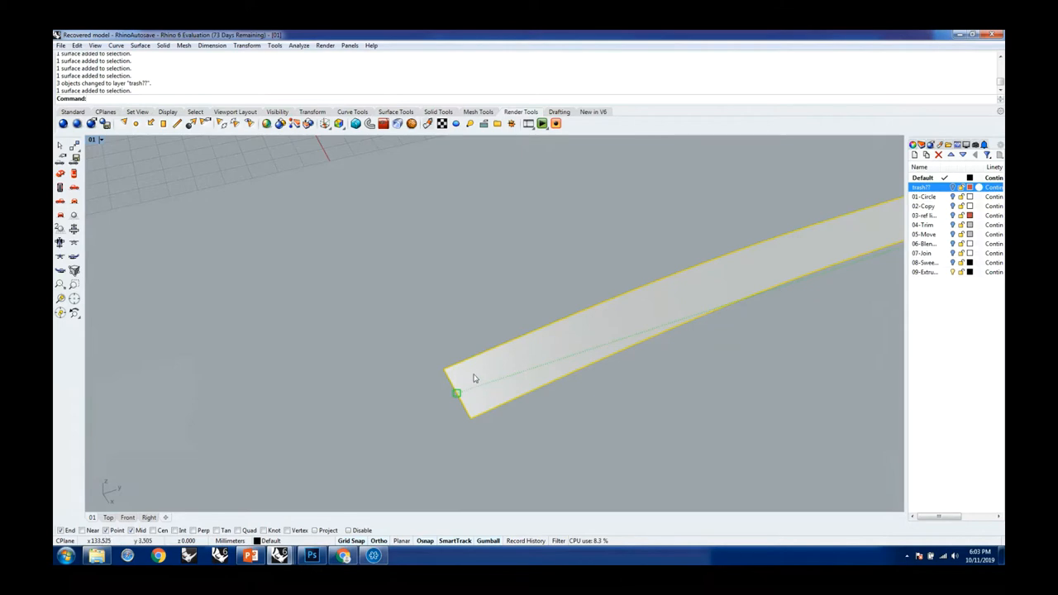
mouse_move(807, 263)
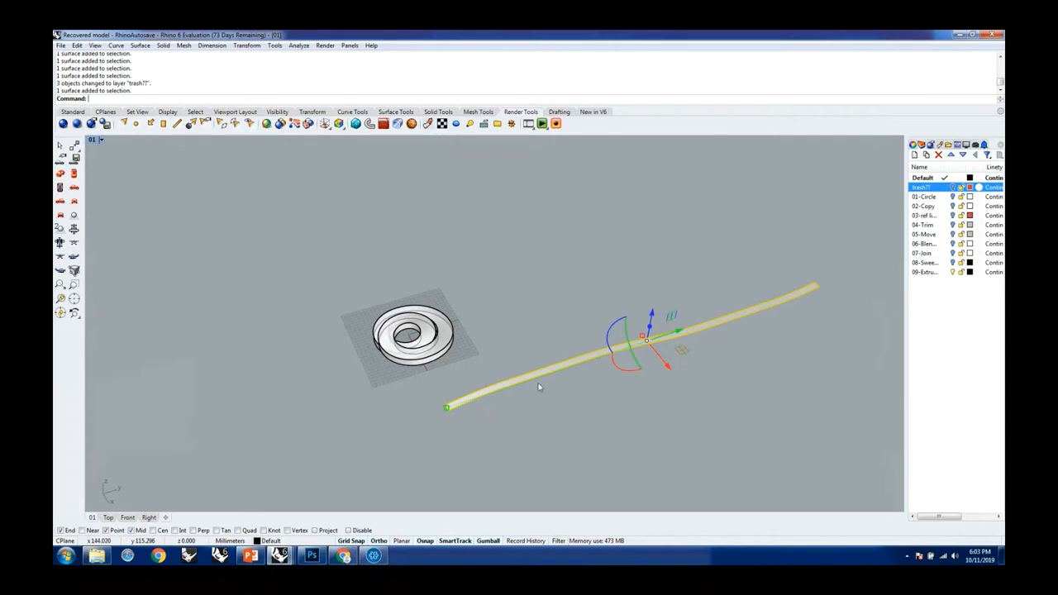
mouse_move(533, 425)
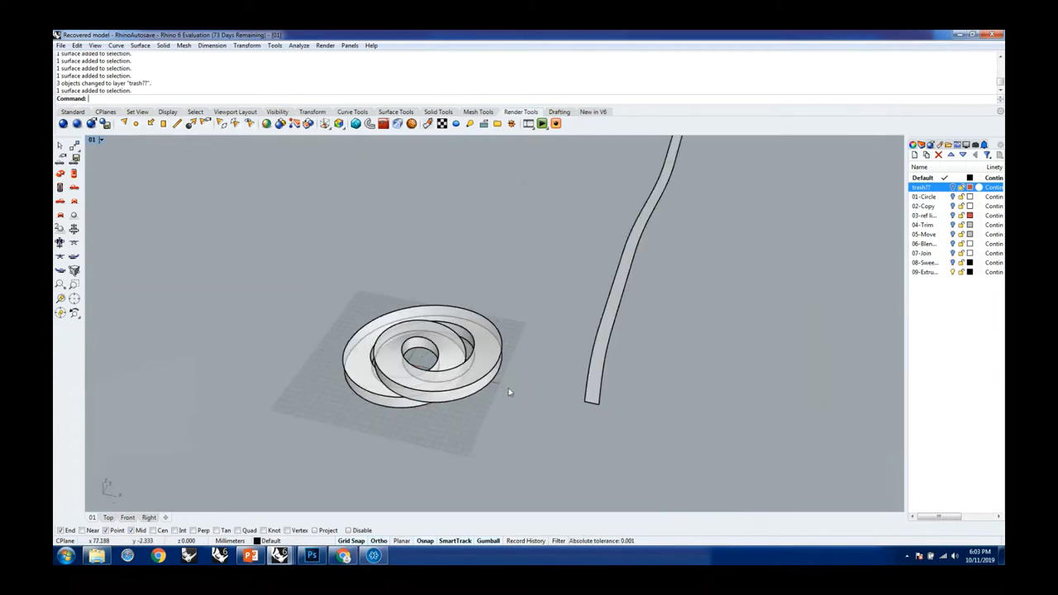
mouse_move(504, 389)
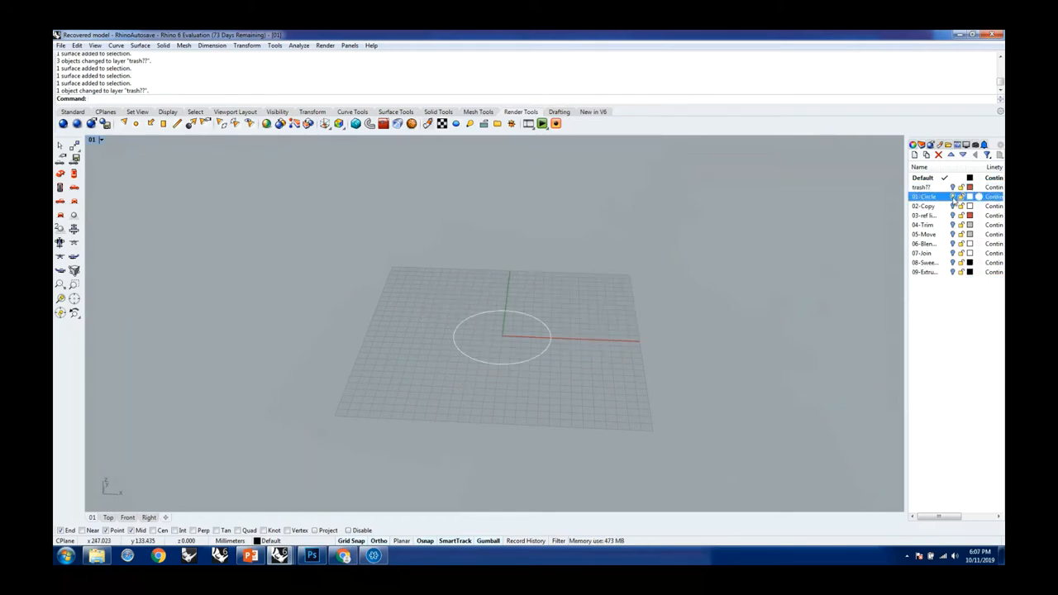
- Give the 01-Circle construction layer a pale blue layer colour
left_click(923, 205)
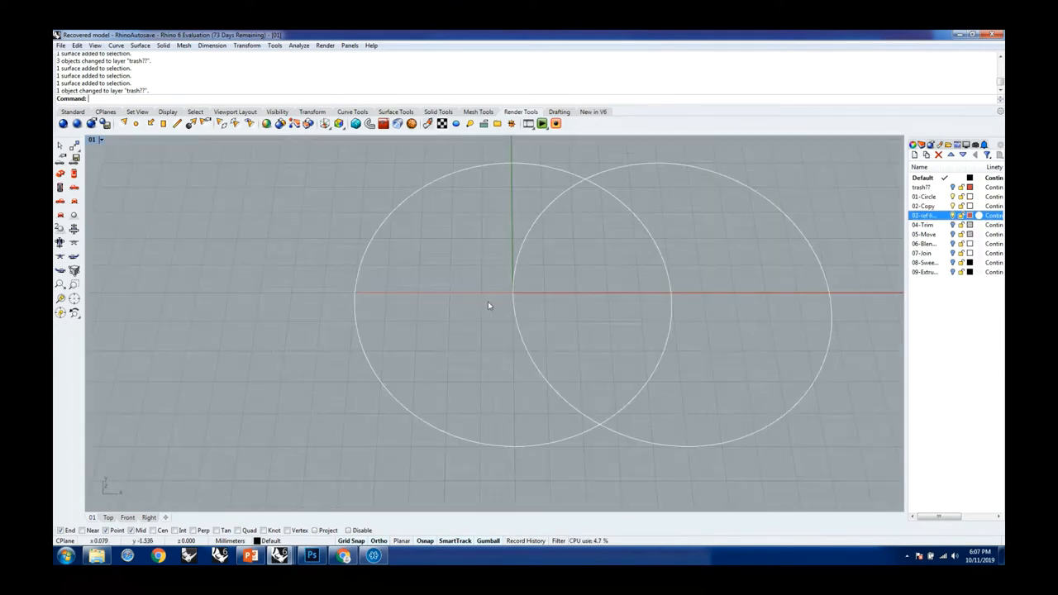
left_click(969, 215)
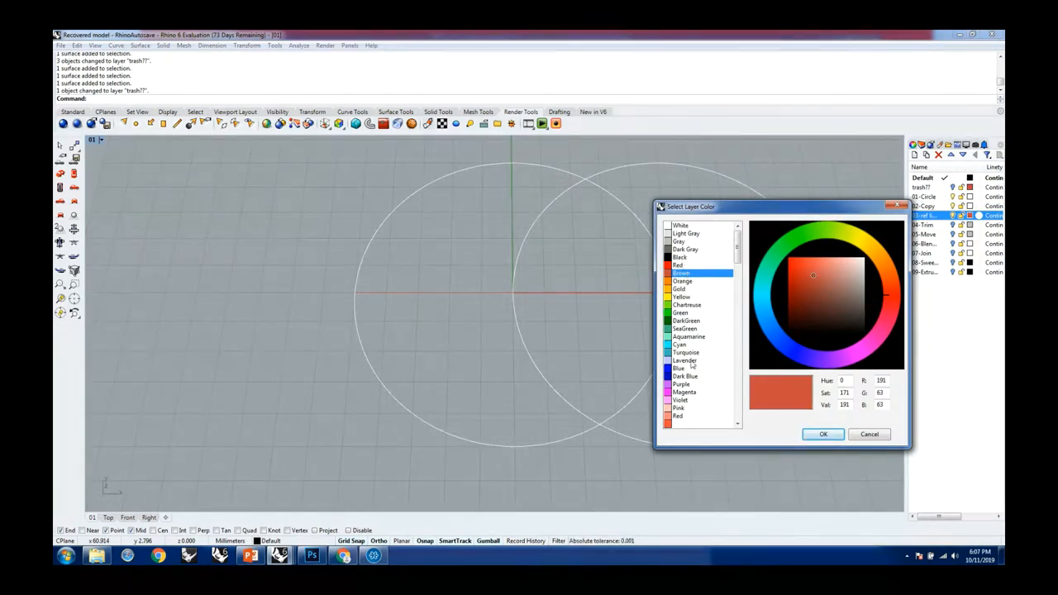
left_click(679, 367)
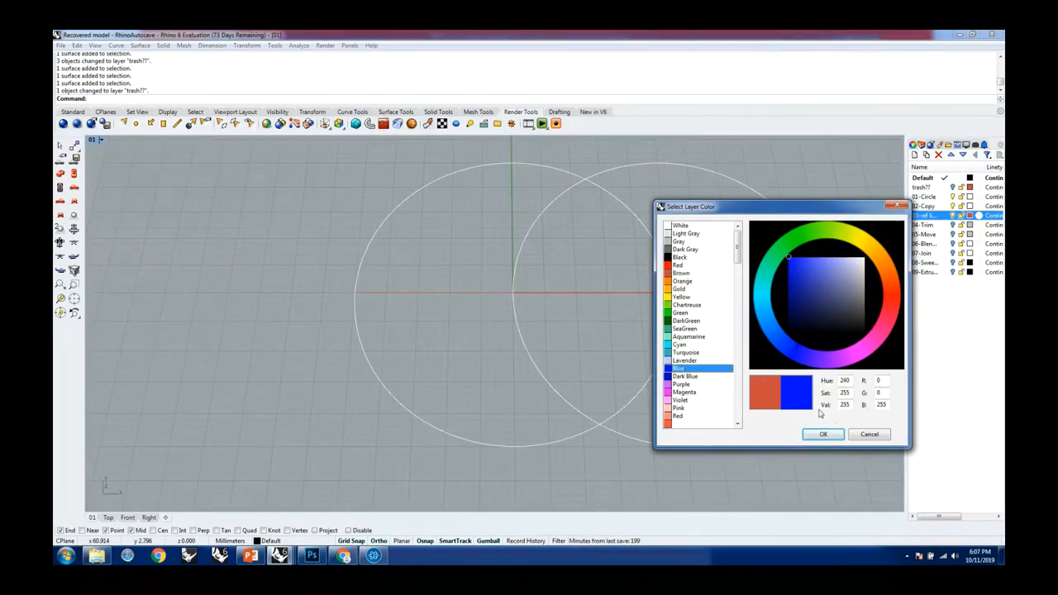
left_click(830, 272)
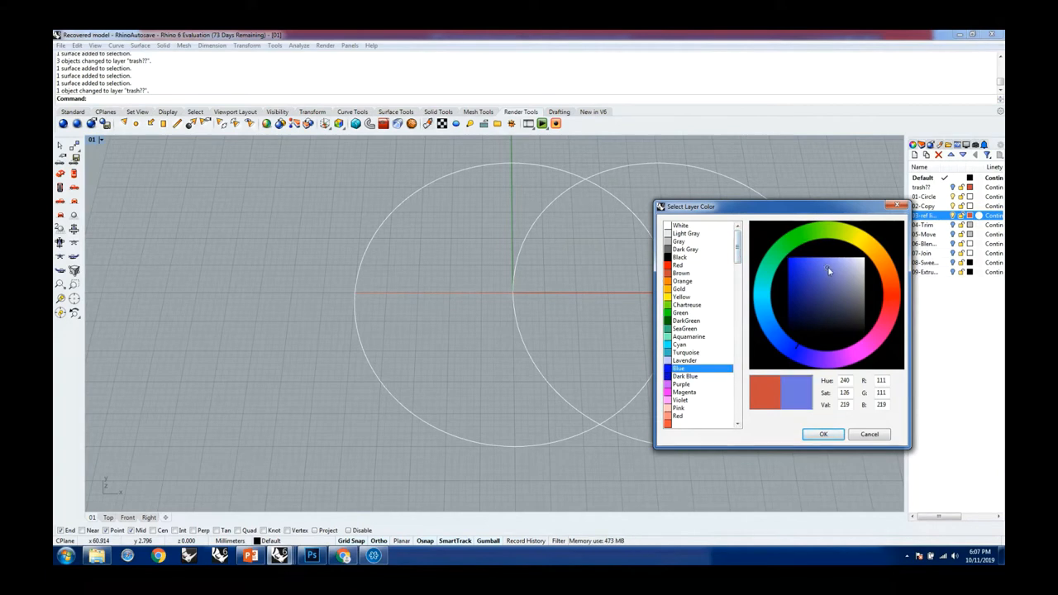
left_click(845, 268)
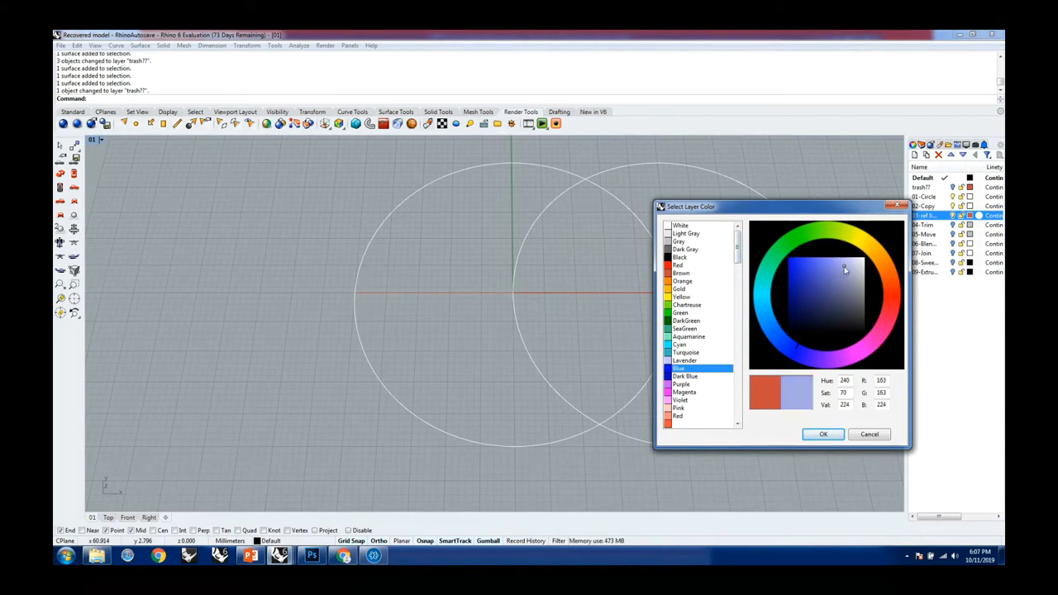
left_click(824, 433)
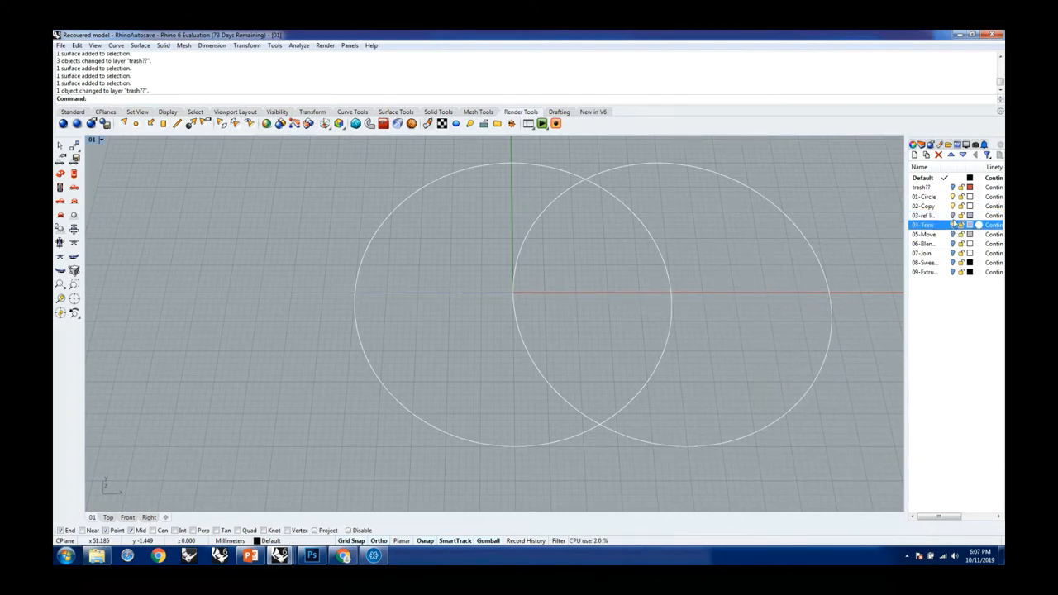
- View the circles in the Perspective viewport and bring up its display mode menu
left_click(927, 215)
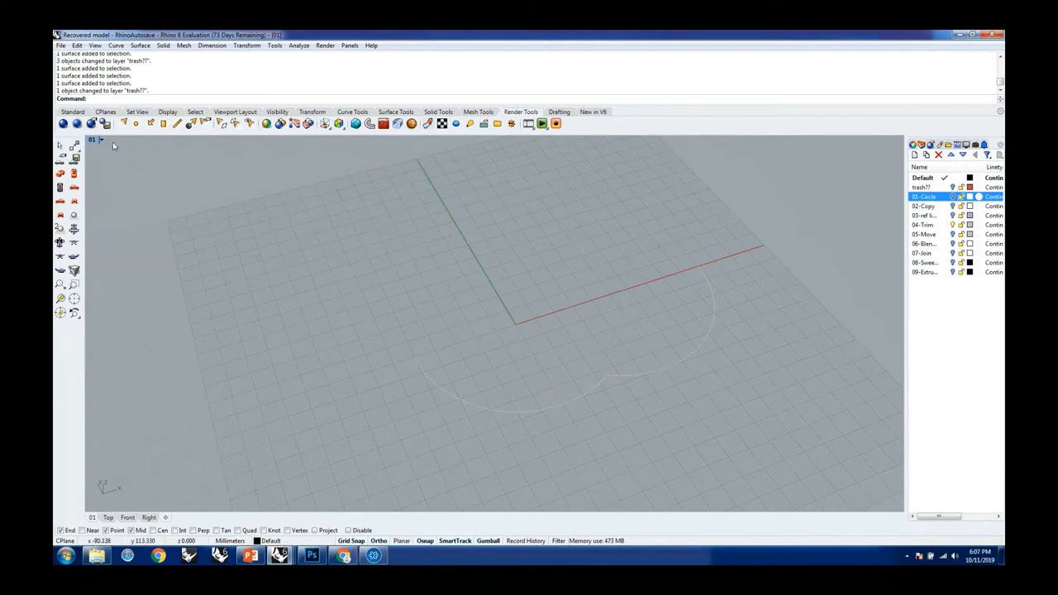
left_click(99, 139)
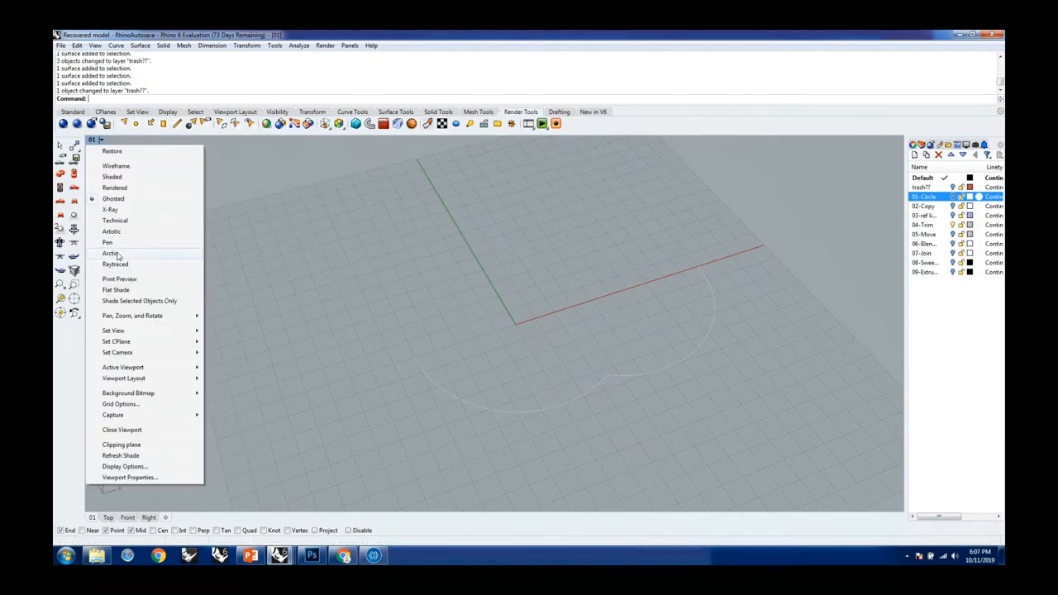
- Show the perspective view in Arctic display and reveal the next construction-curve layer
left_click(112, 253)
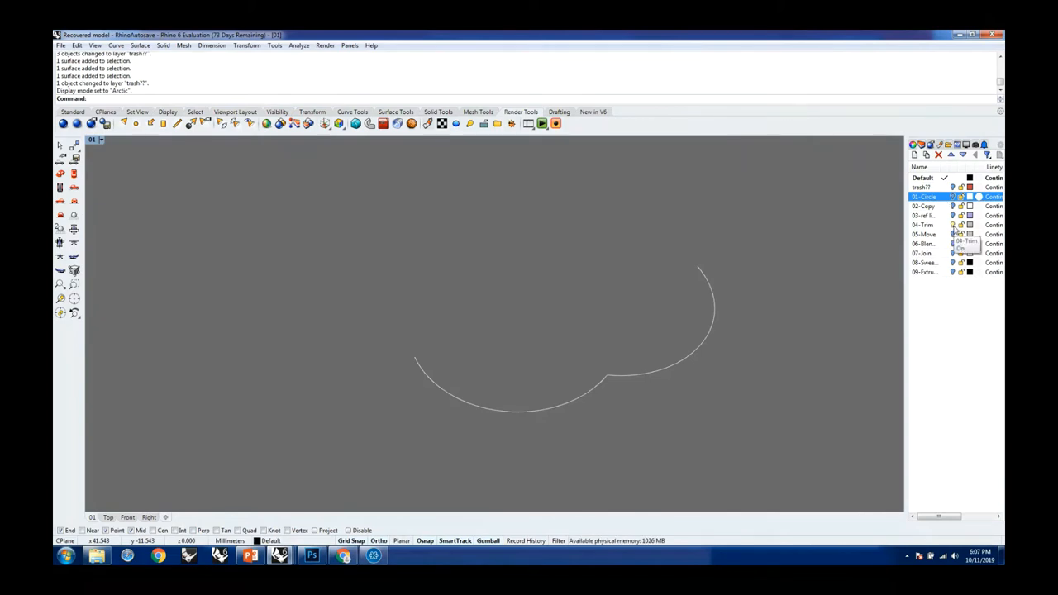
left_click(922, 234)
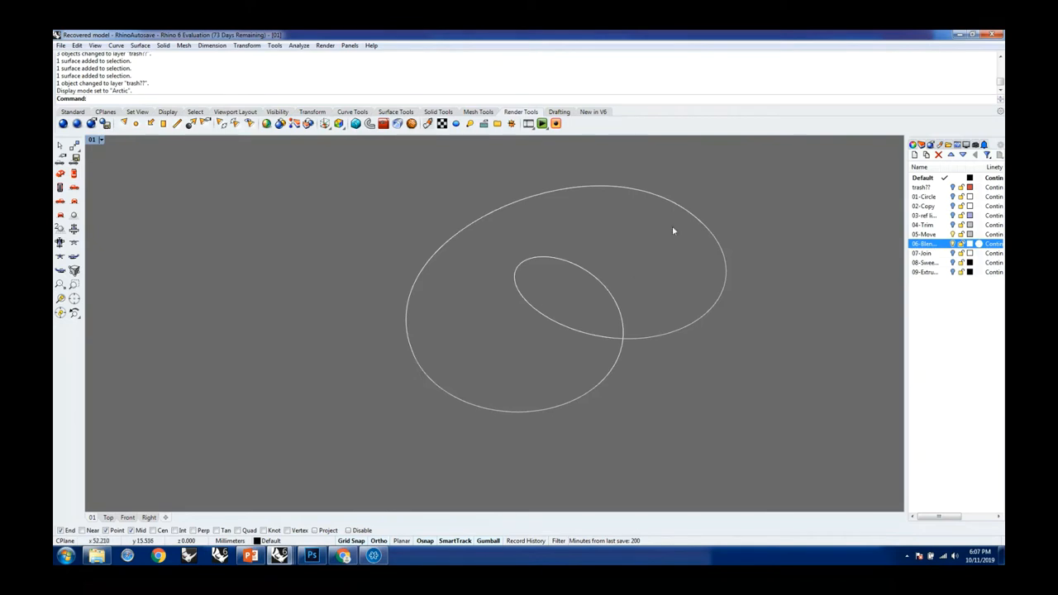
mouse_move(645, 238)
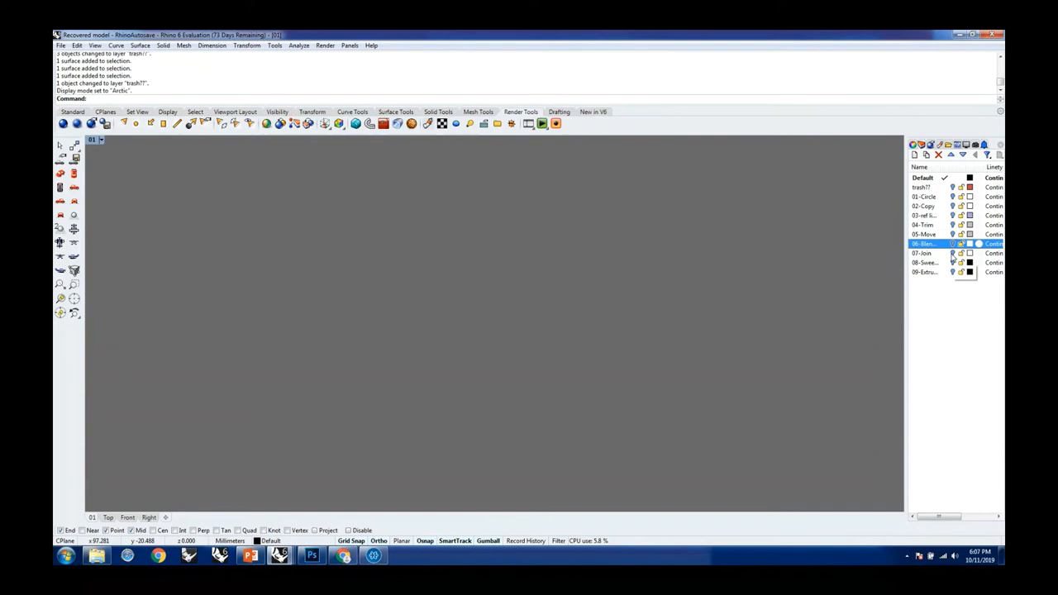
- Reveal the 07 surface and 08 thickened strip layers and orbit to see the strip's thickness
left_click(953, 263)
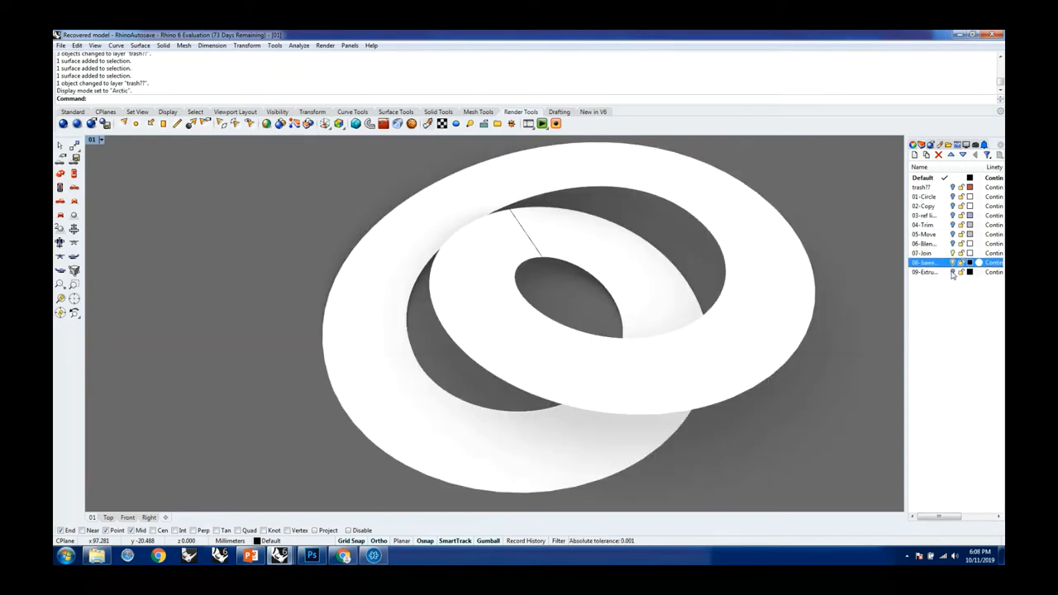
left_click(926, 271)
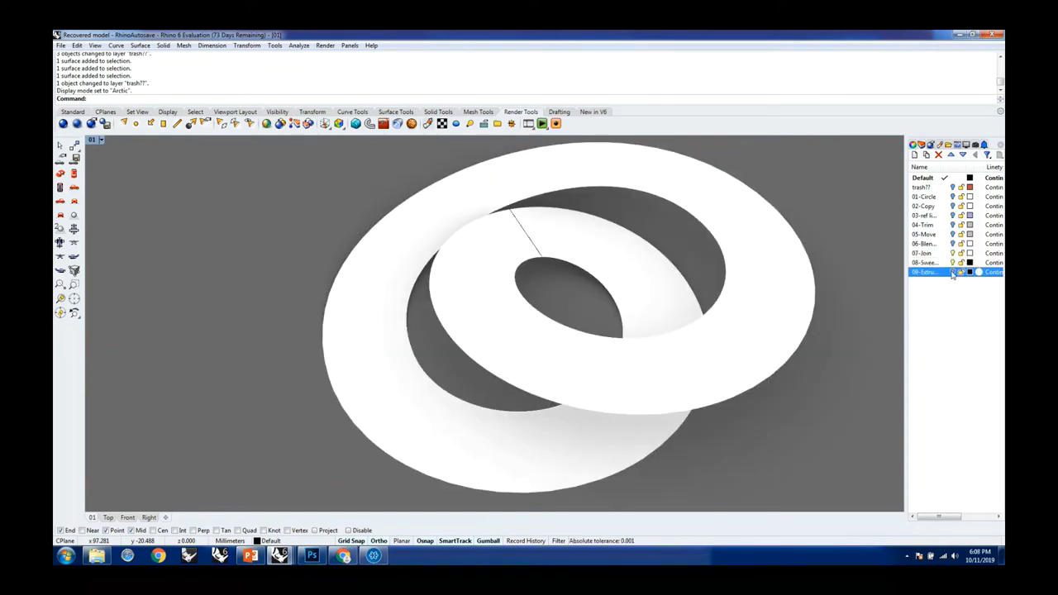
left_click_drag(537, 331, 767, 347)
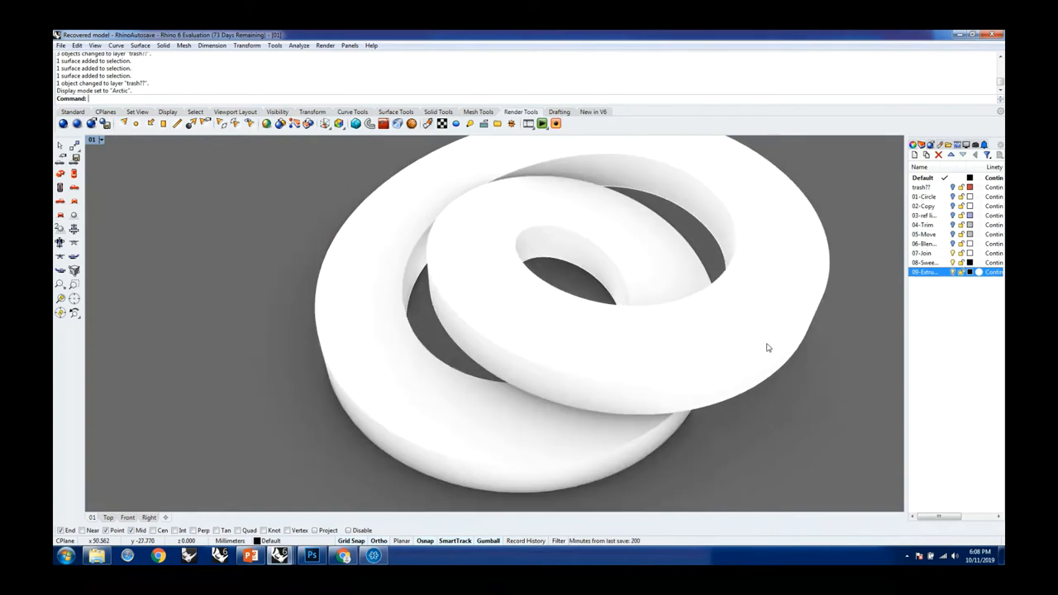
left_click_drag(768, 347, 688, 364)
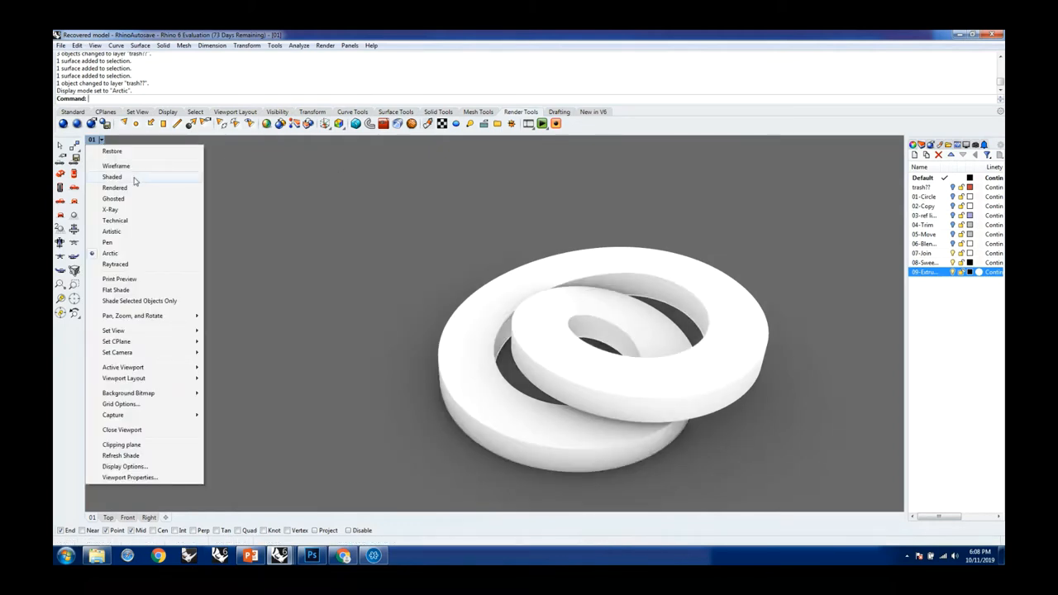
mouse_move(149, 209)
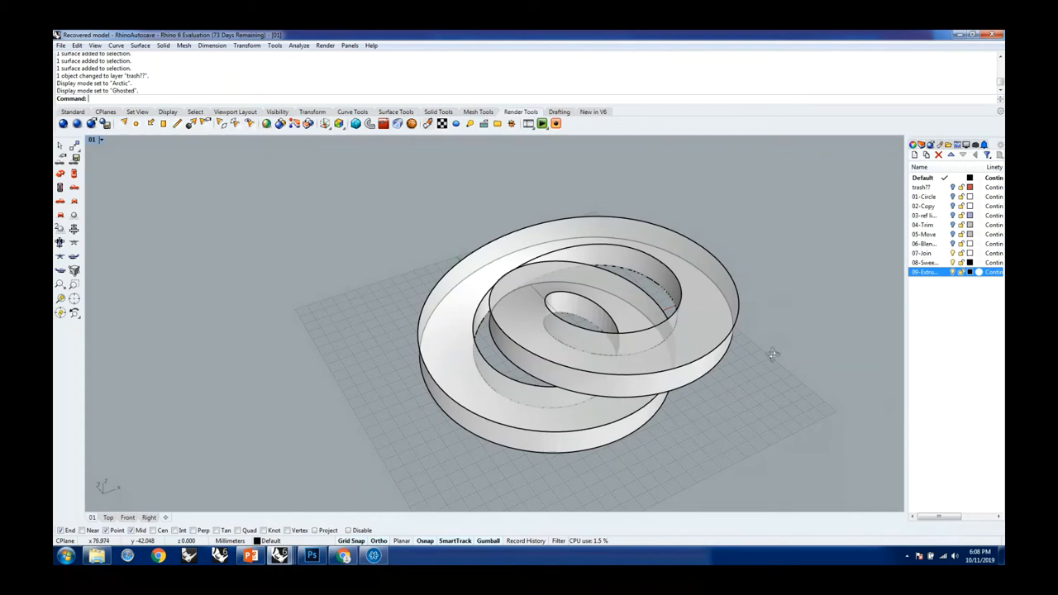
- Orbit the Mobius strip to frame it from a pleasing new angle
scroll("down", 3)
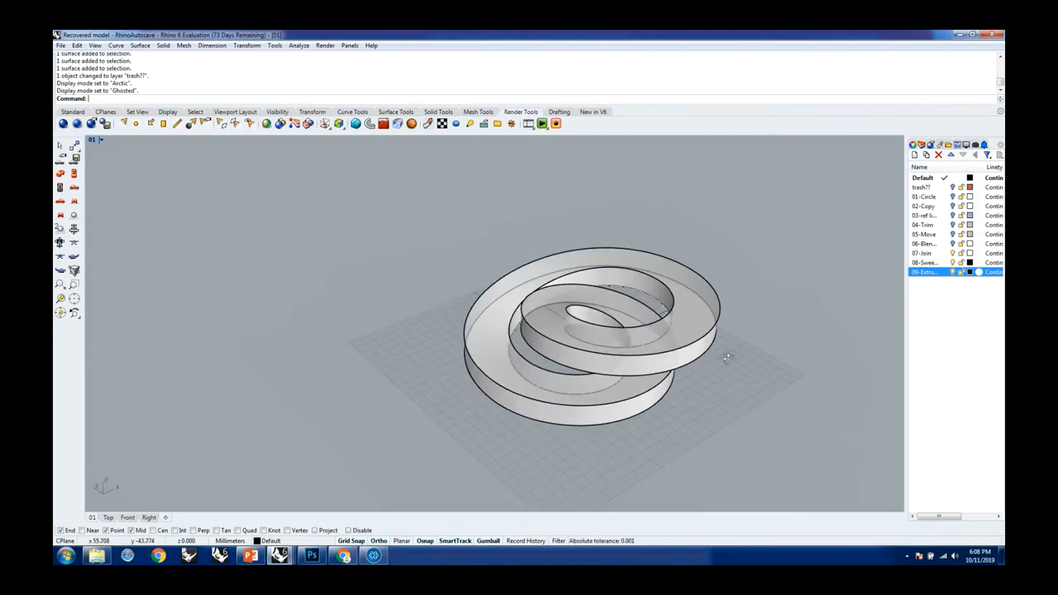
left_click_drag(727, 358, 652, 351)
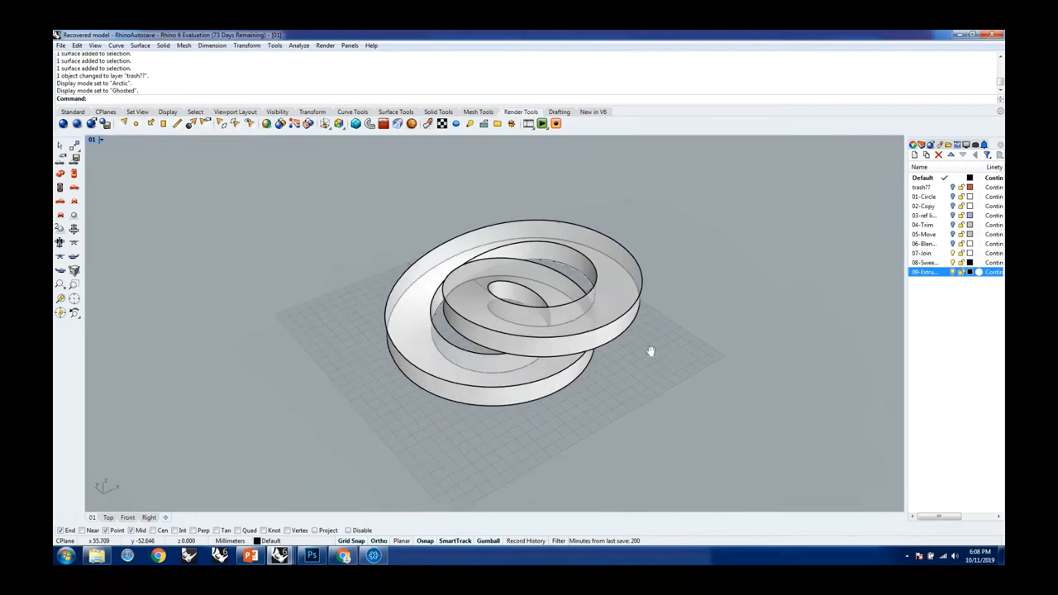
left_click_drag(652, 351, 572, 339)
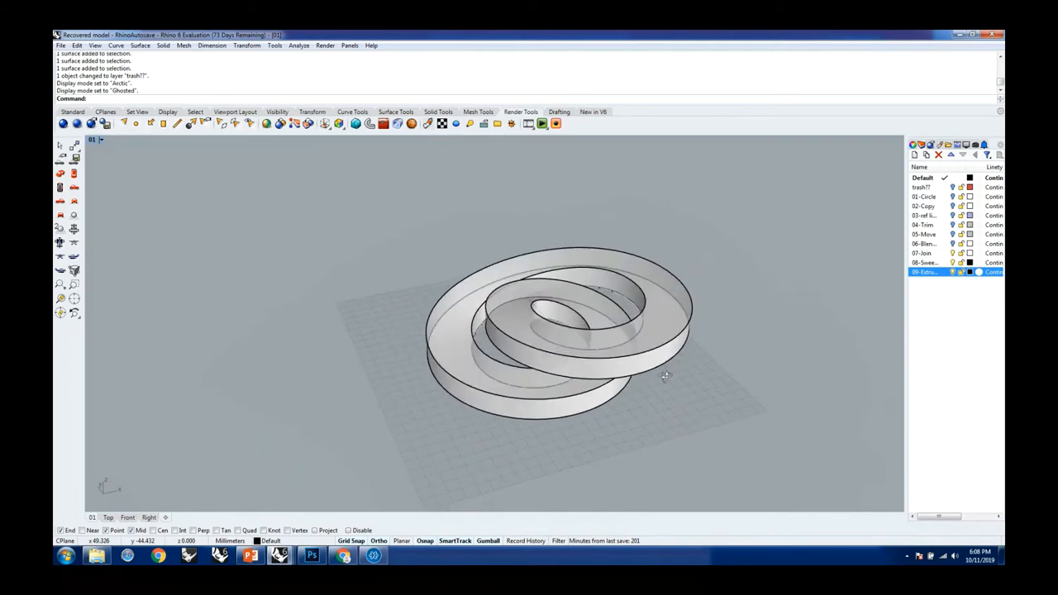
left_click_drag(665, 377, 659, 383)
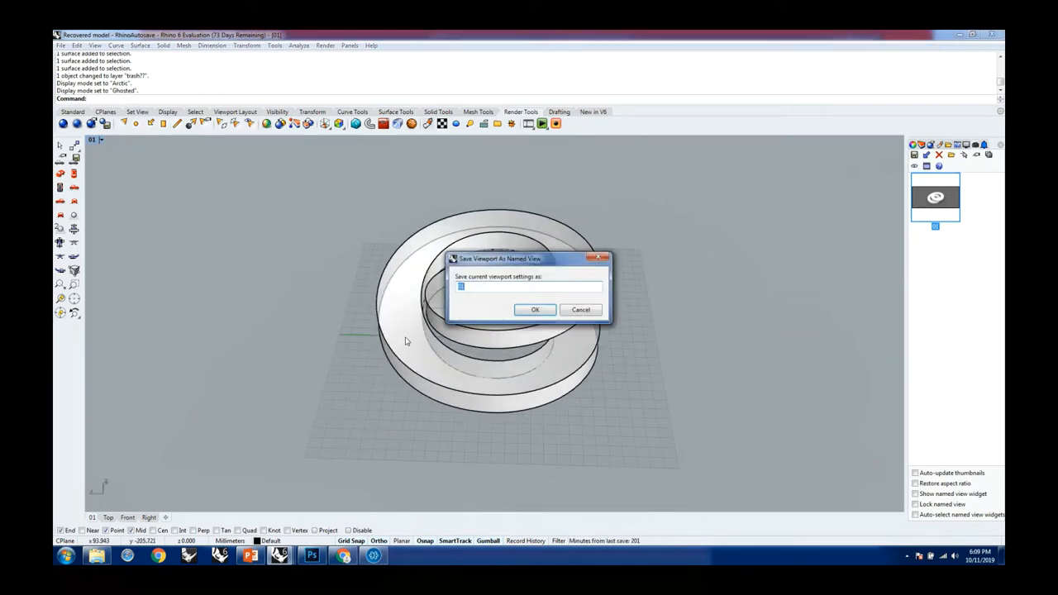
- Save the current perspective as named view 02
type("02")
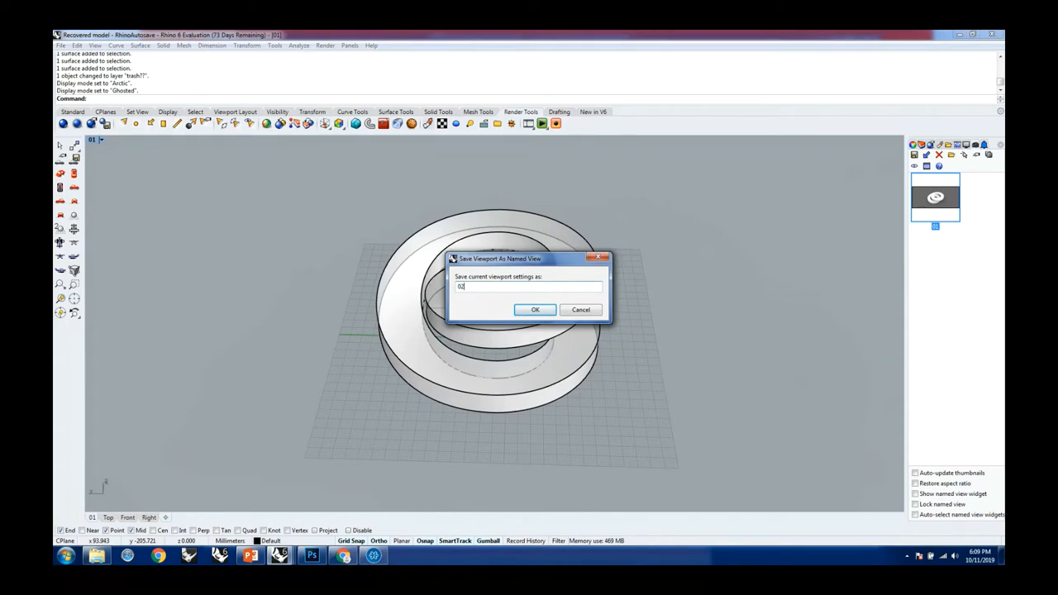
left_click(535, 309)
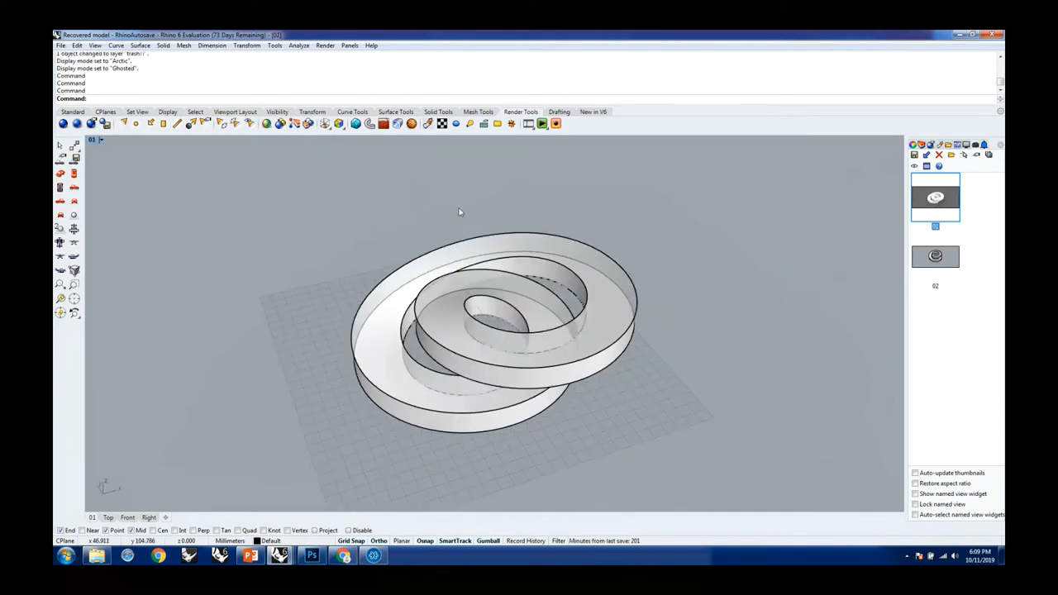
mouse_move(975, 228)
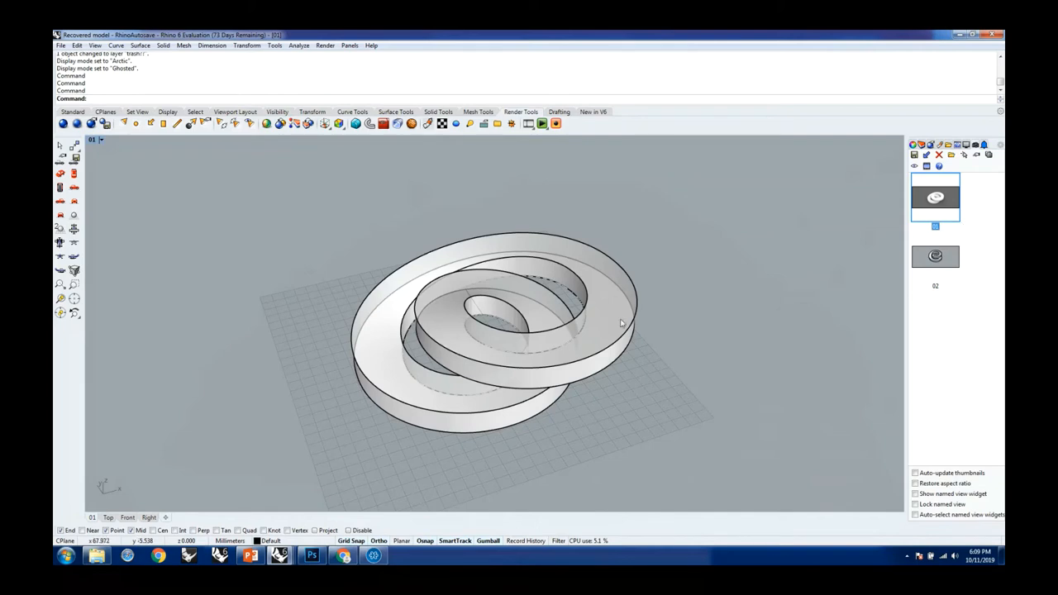
mouse_move(587, 404)
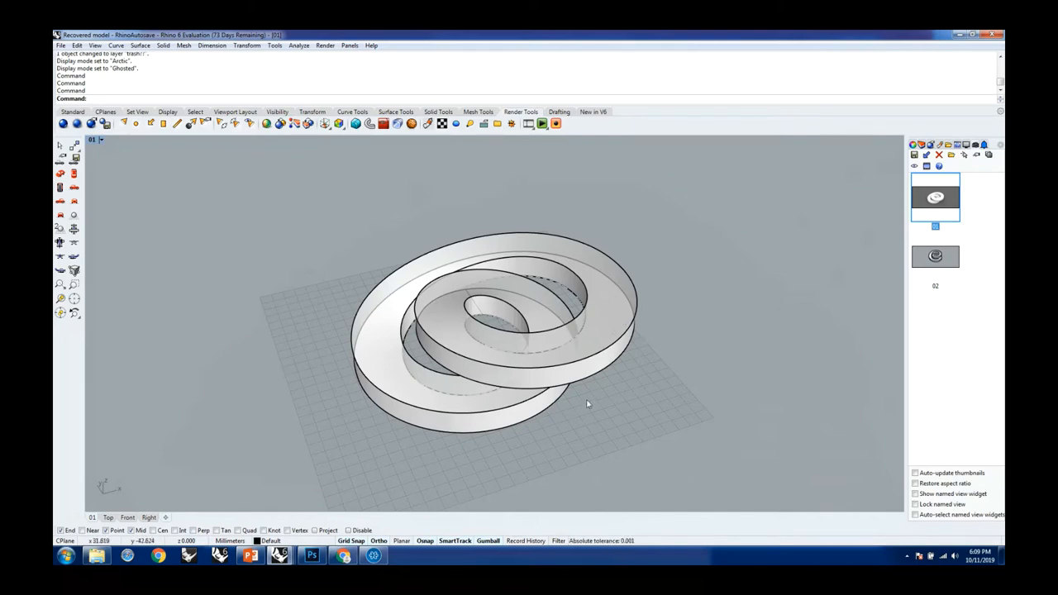
mouse_move(483, 313)
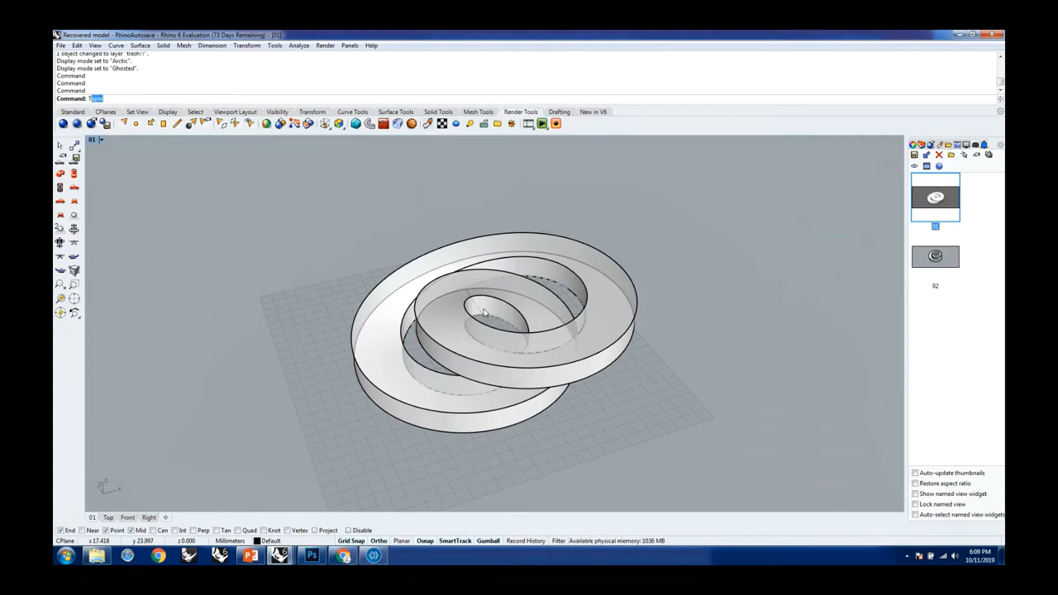
- Run the Turntable command to start the spinning preview of the model
type("Turntable")
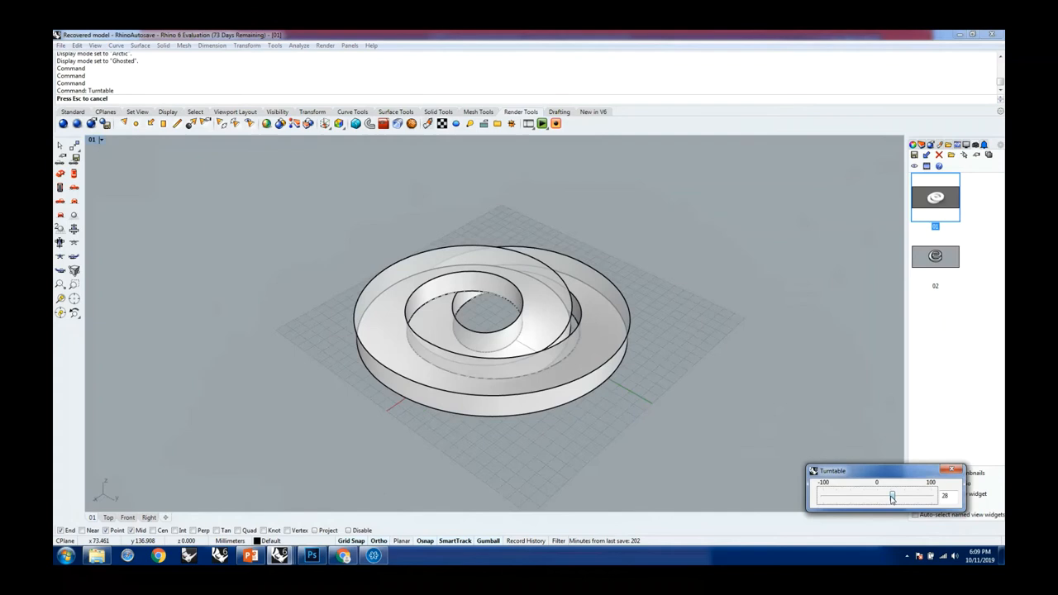
- Adjust the turntable speed slider to speed up the Mobius strip's rotation
left_click_drag(892, 496, 882, 496)
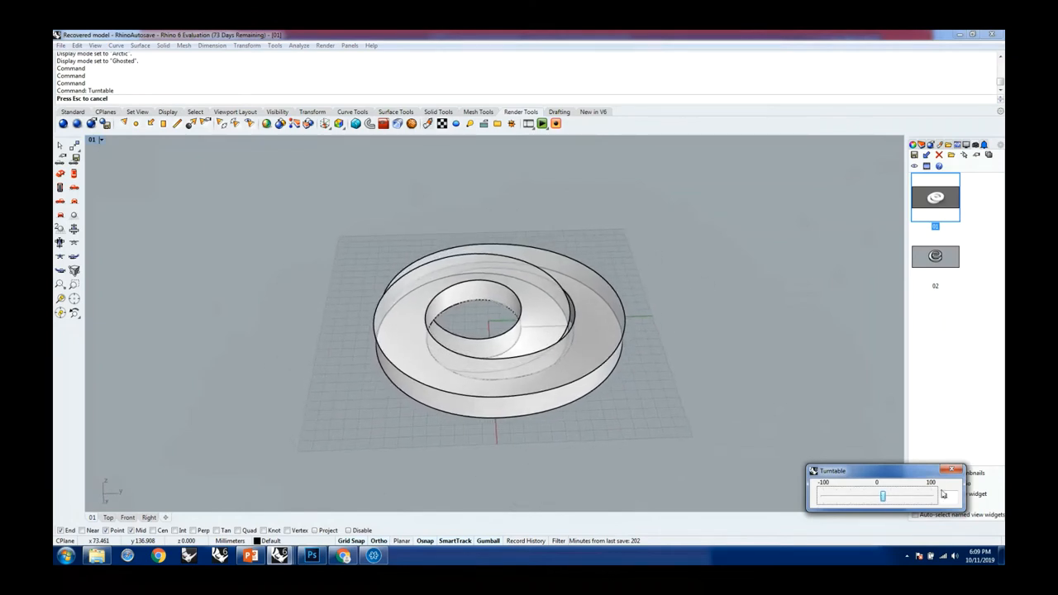
left_click_drag(883, 495, 896, 494)
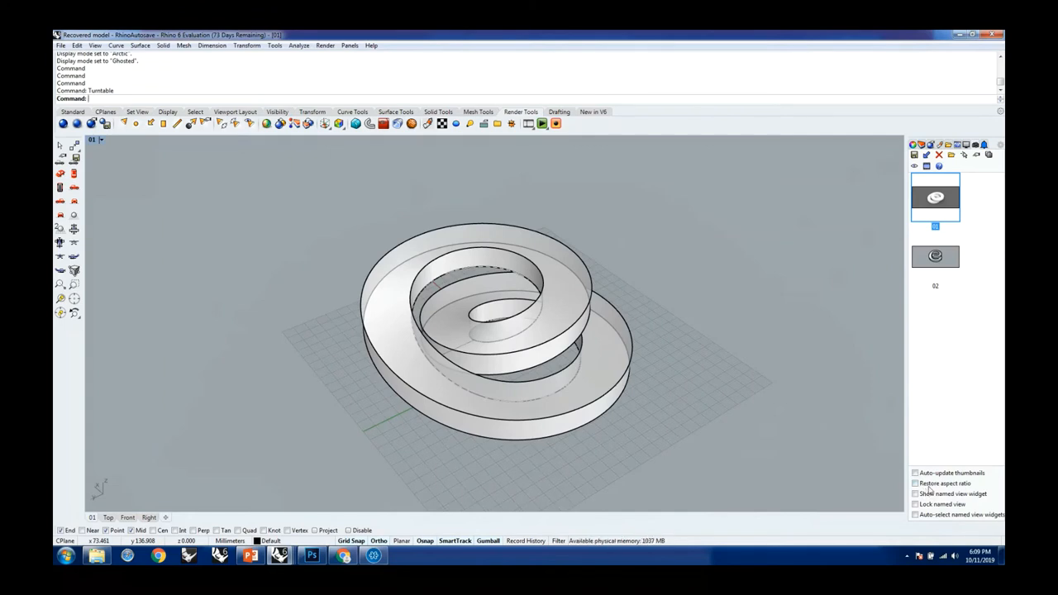
mouse_move(701, 374)
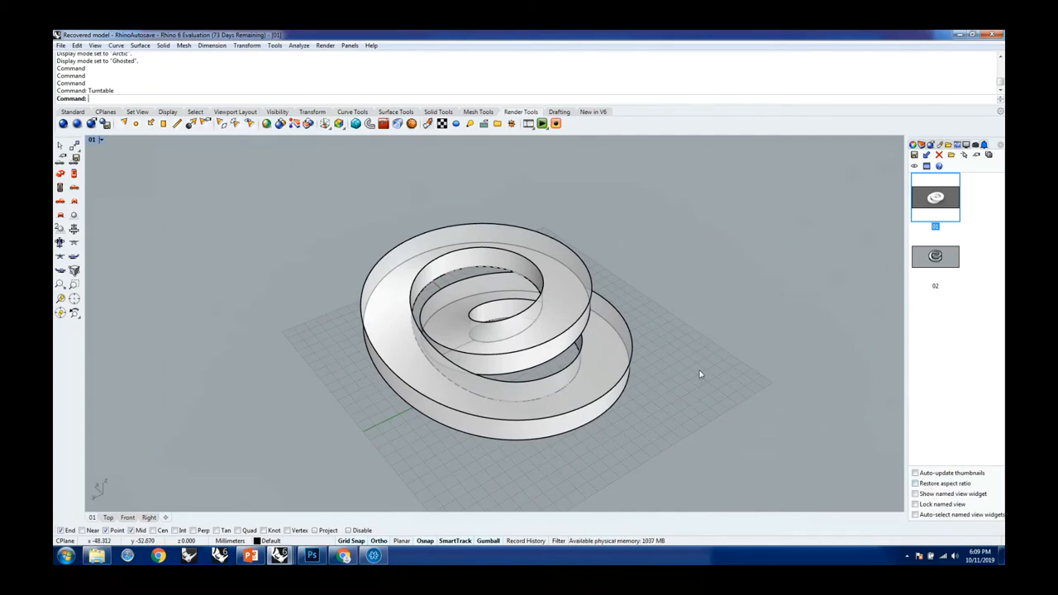
mouse_move(473, 317)
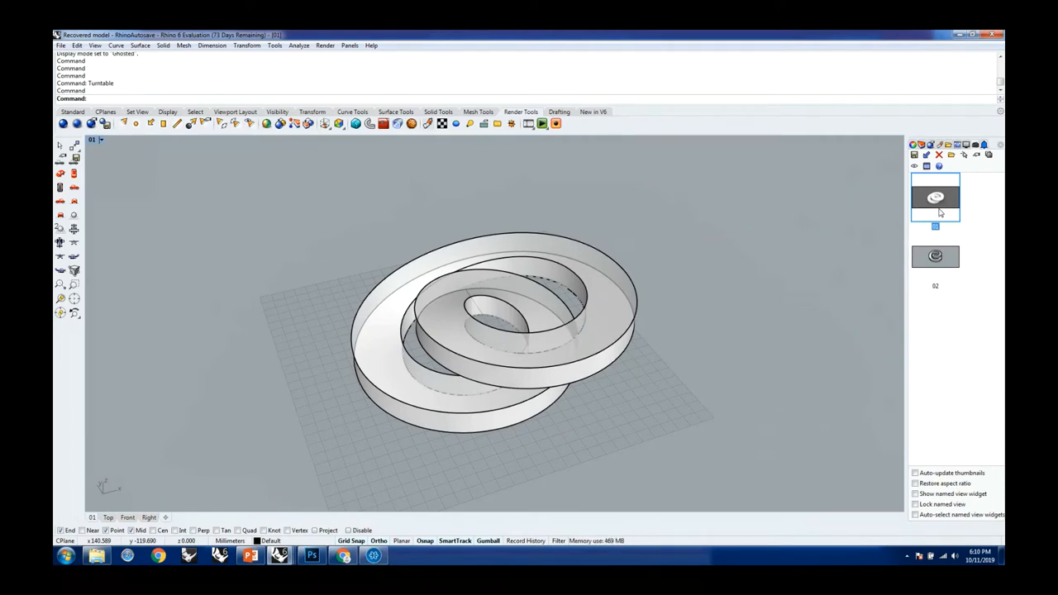
mouse_move(444, 294)
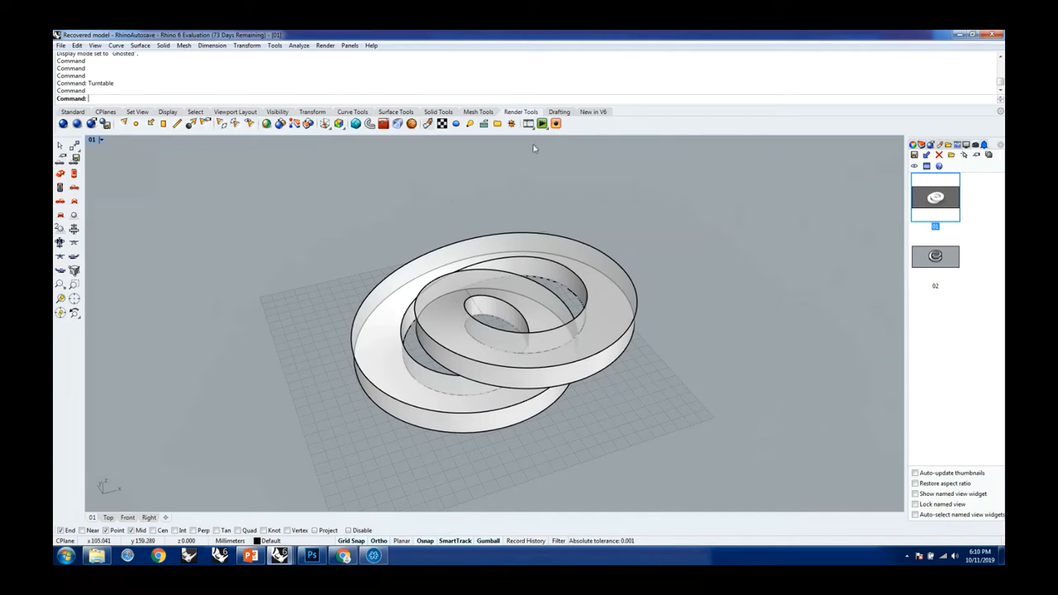
mouse_move(528, 122)
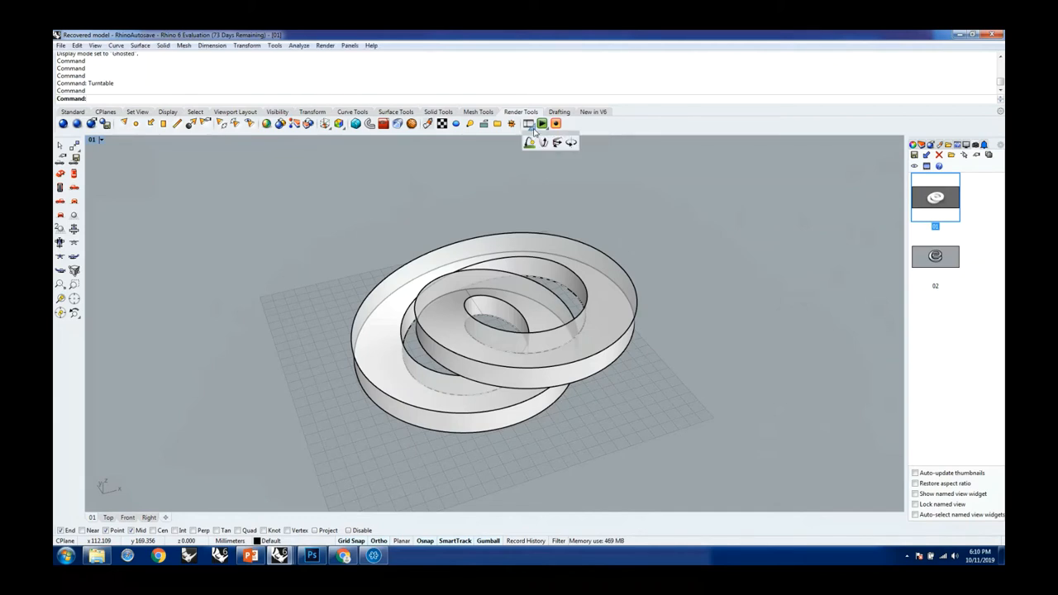
mouse_move(559, 142)
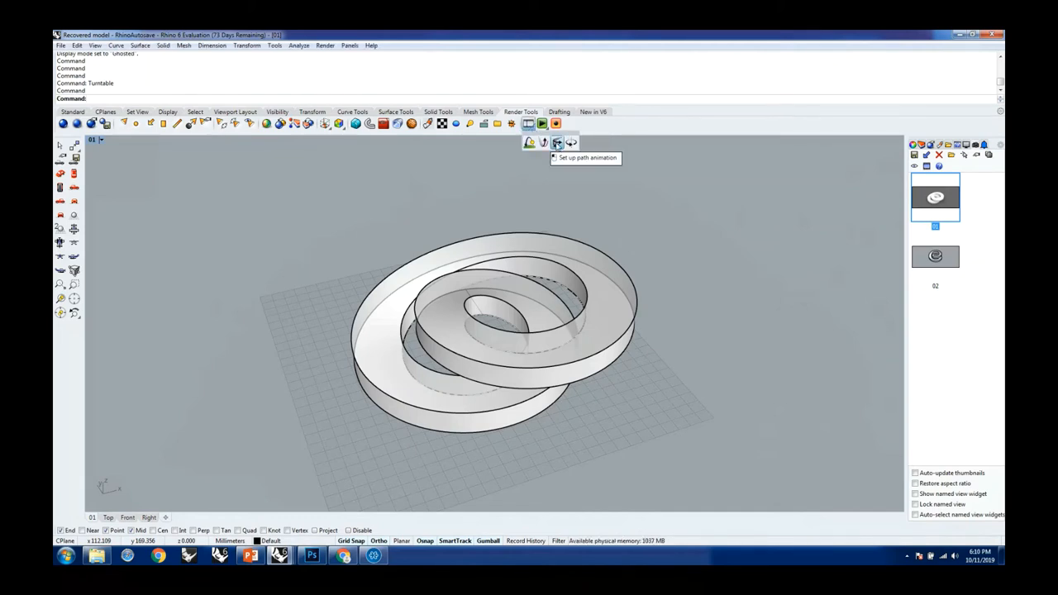
mouse_move(542, 142)
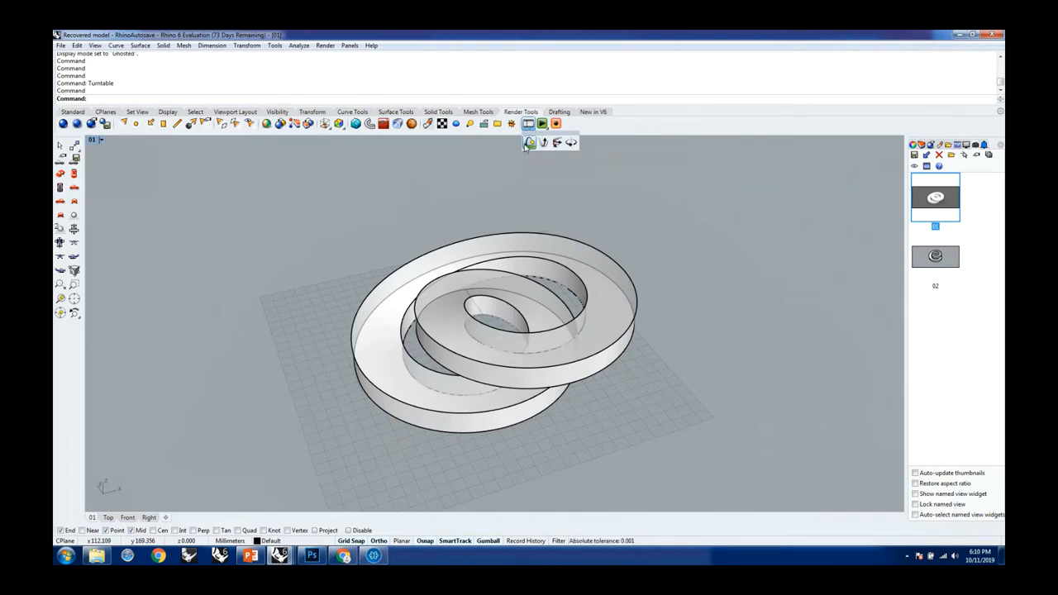
mouse_move(544, 142)
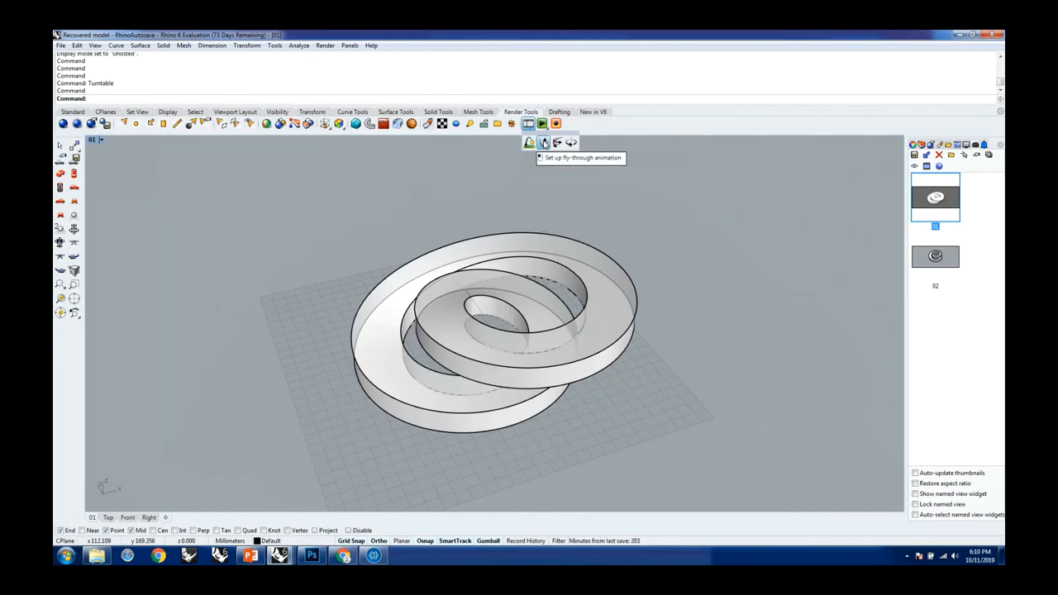
mouse_move(557, 142)
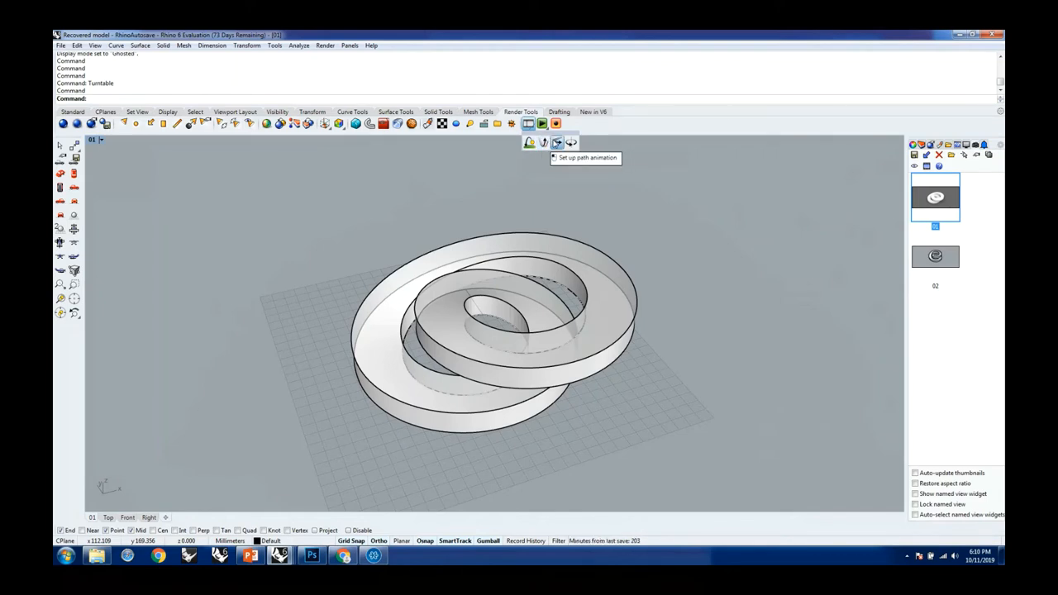
mouse_move(573, 142)
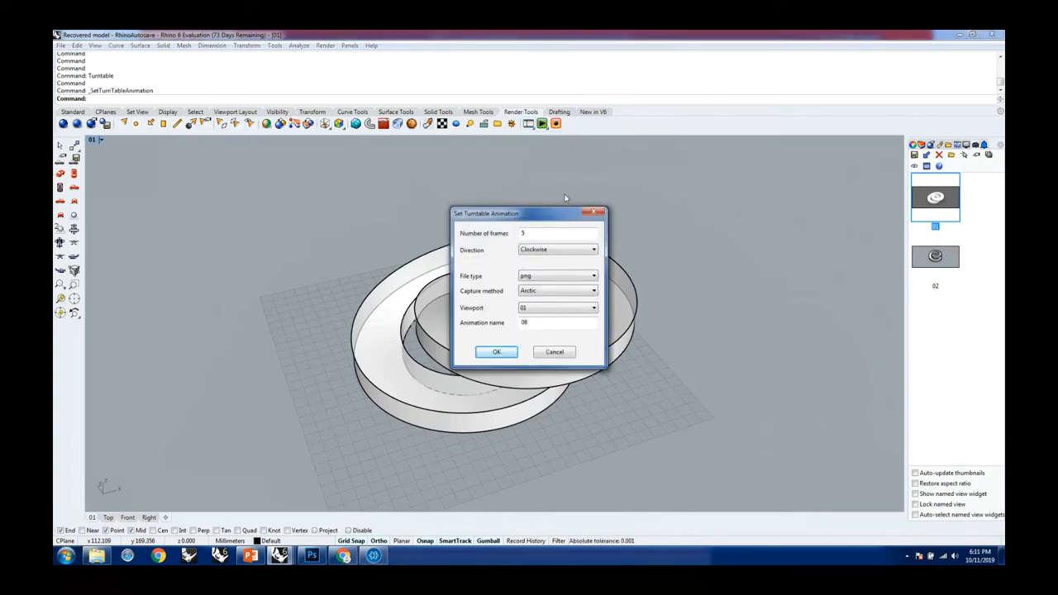
mouse_move(562, 217)
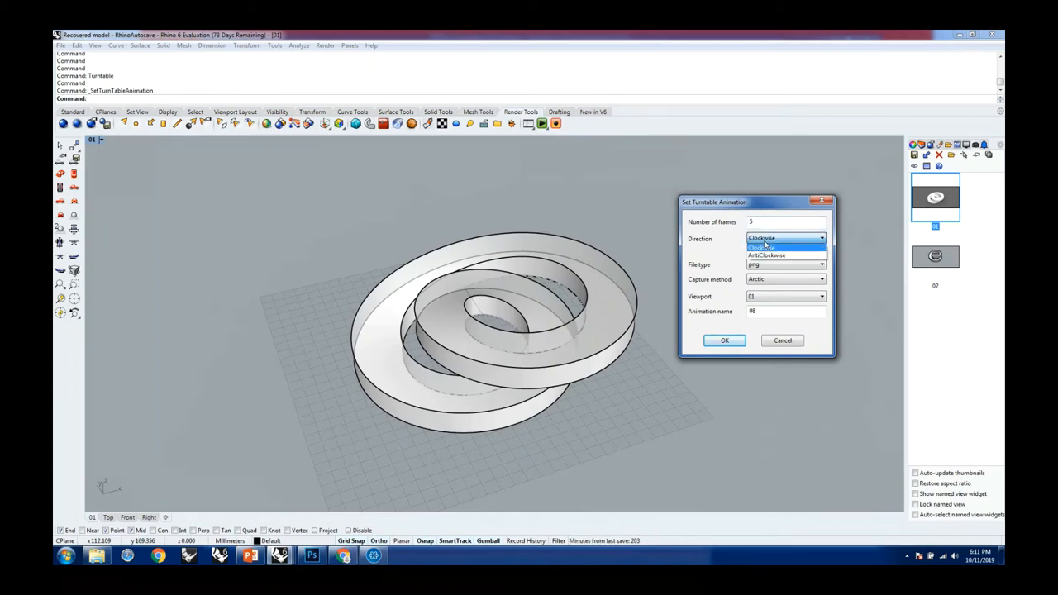
- Set clockwise rotation, Arctic capture display mode and viewport 01 for the five PNG frames
left_click(761, 246)
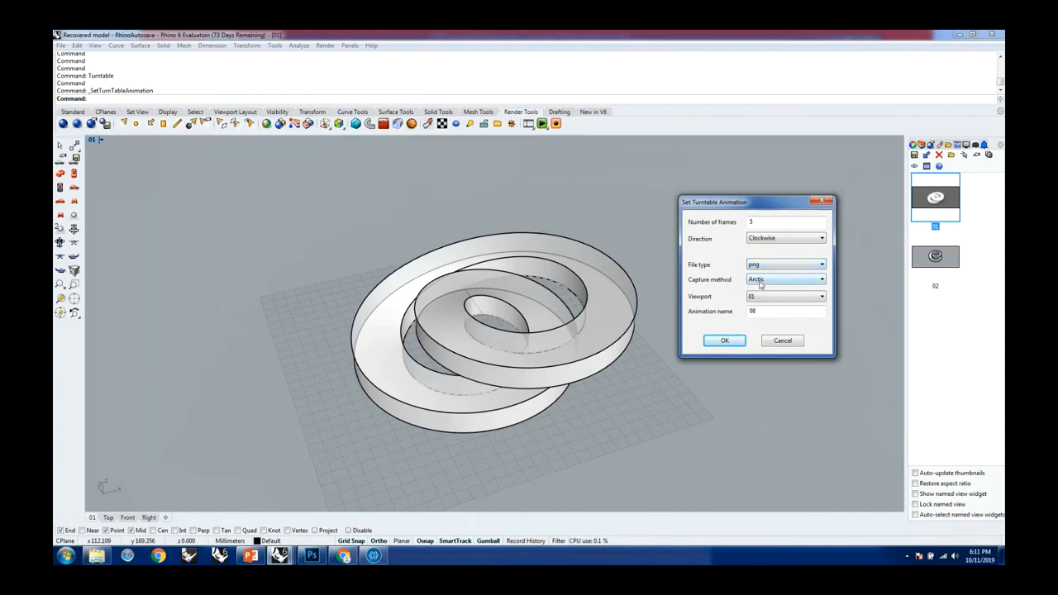
left_click(821, 278)
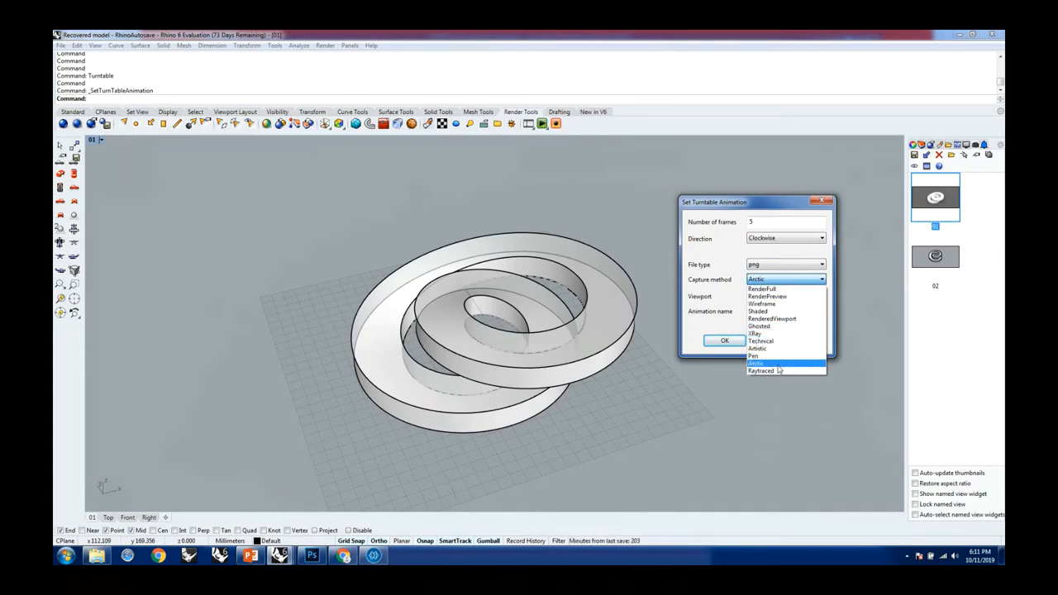
mouse_move(781, 356)
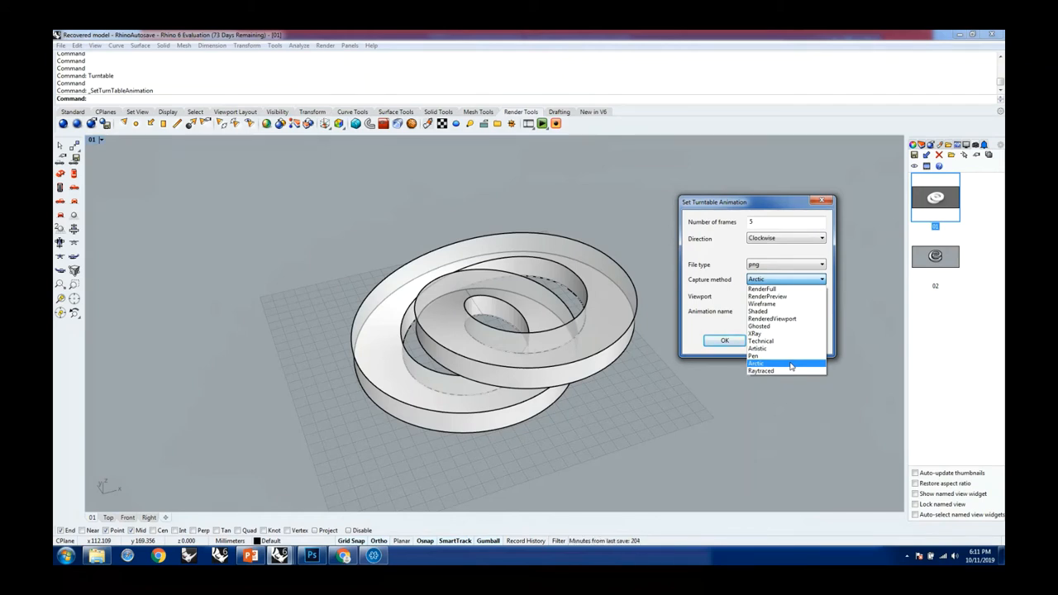
left_click(756, 364)
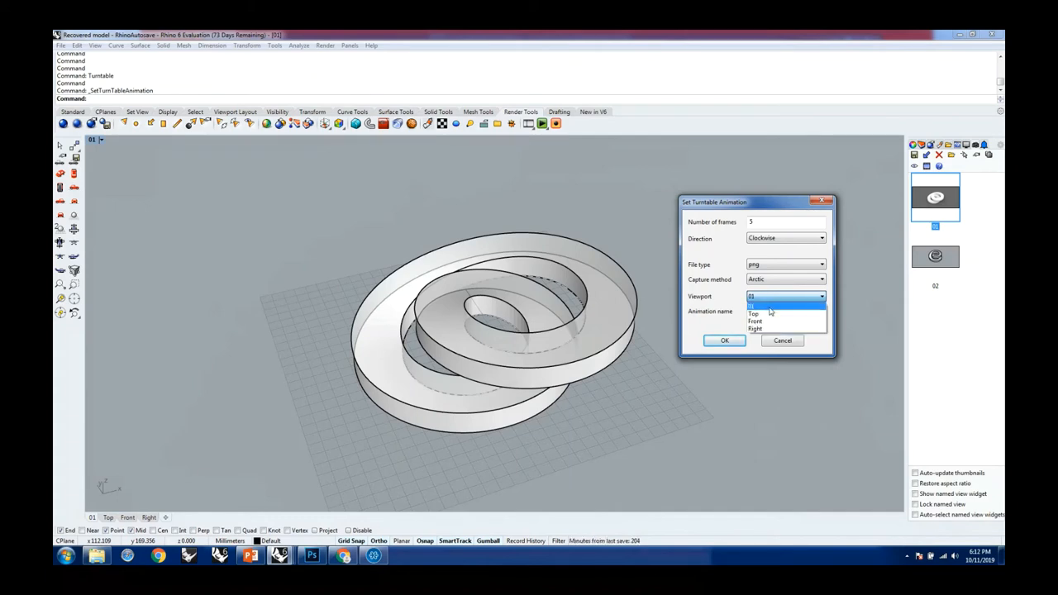
left_click(780, 298)
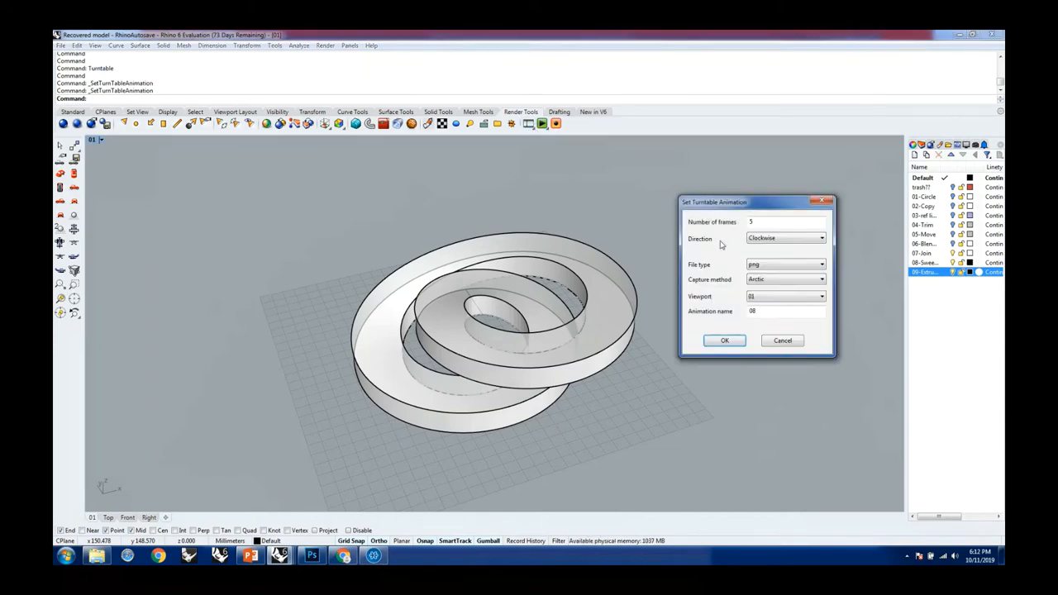
- Append 9 to the animation name and confirm the turntable animation settings
left_click(786, 311)
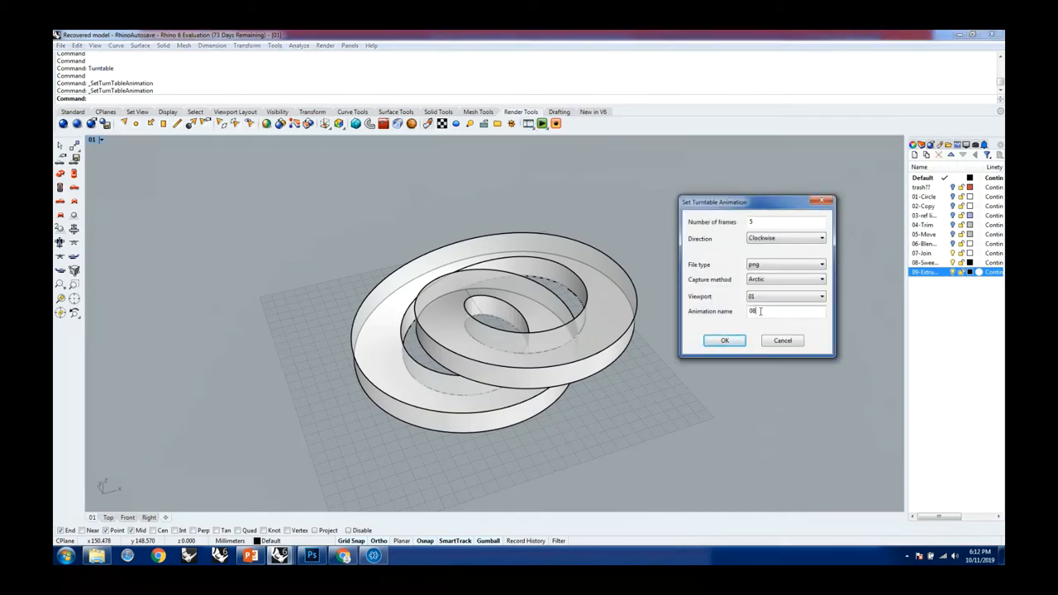
type("9")
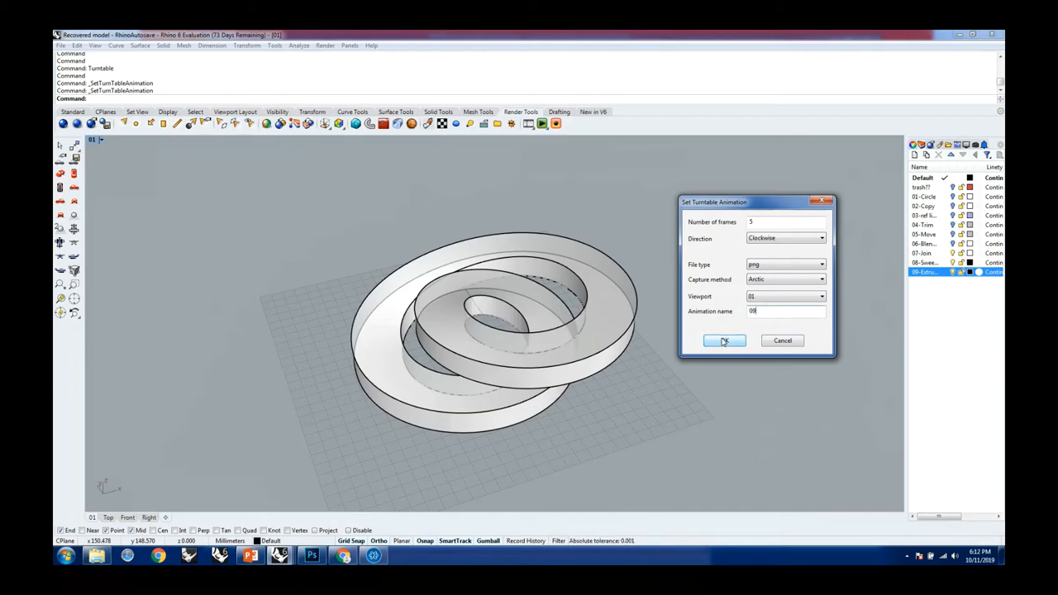
left_click(725, 341)
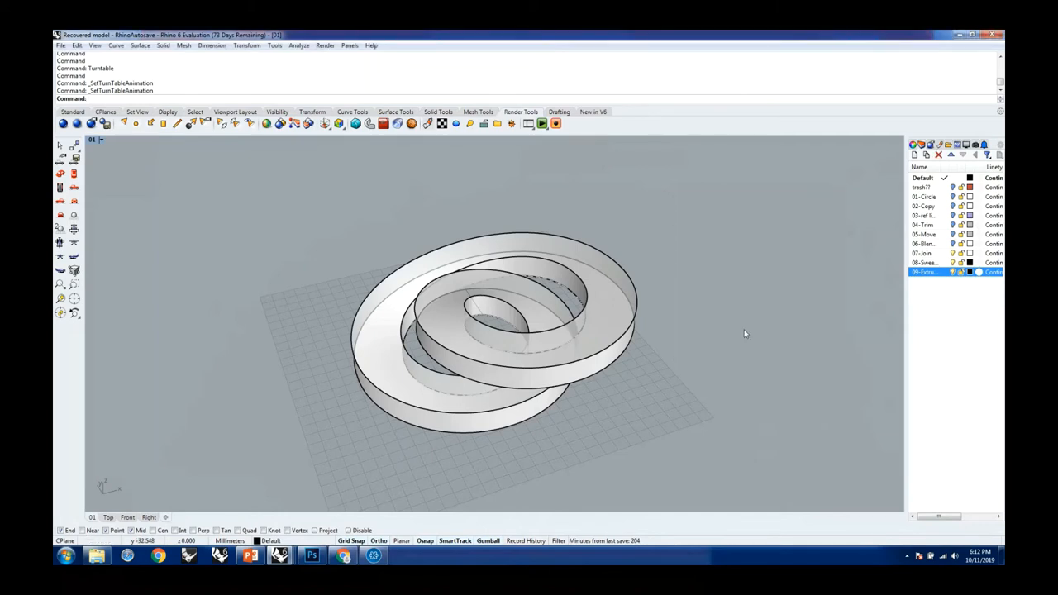
mouse_move(549, 142)
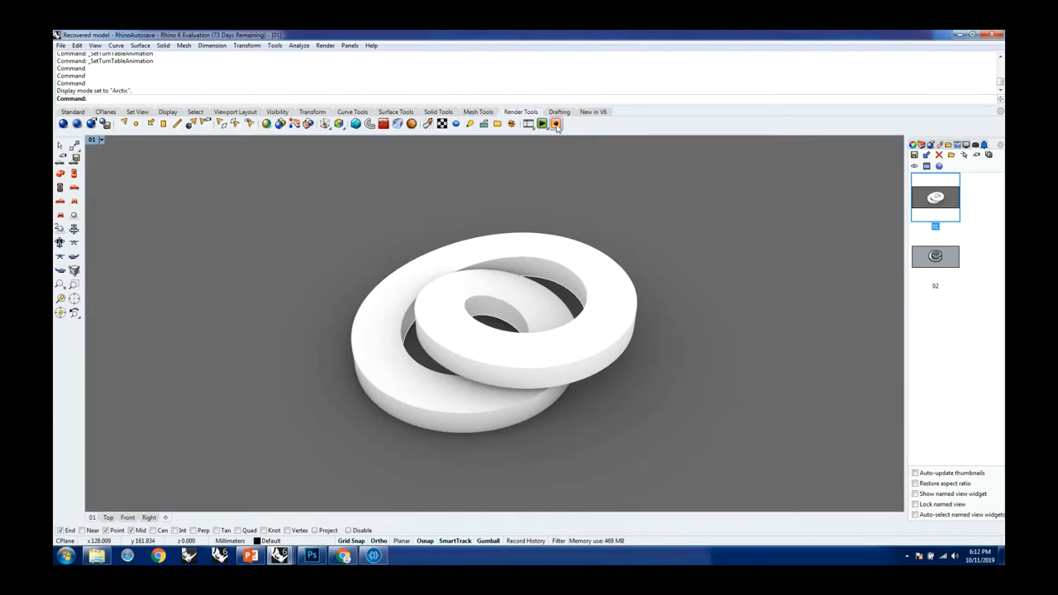
- Record the turntable animation as numbered PNG frames into the Desktop\gif folder
left_click(556, 123)
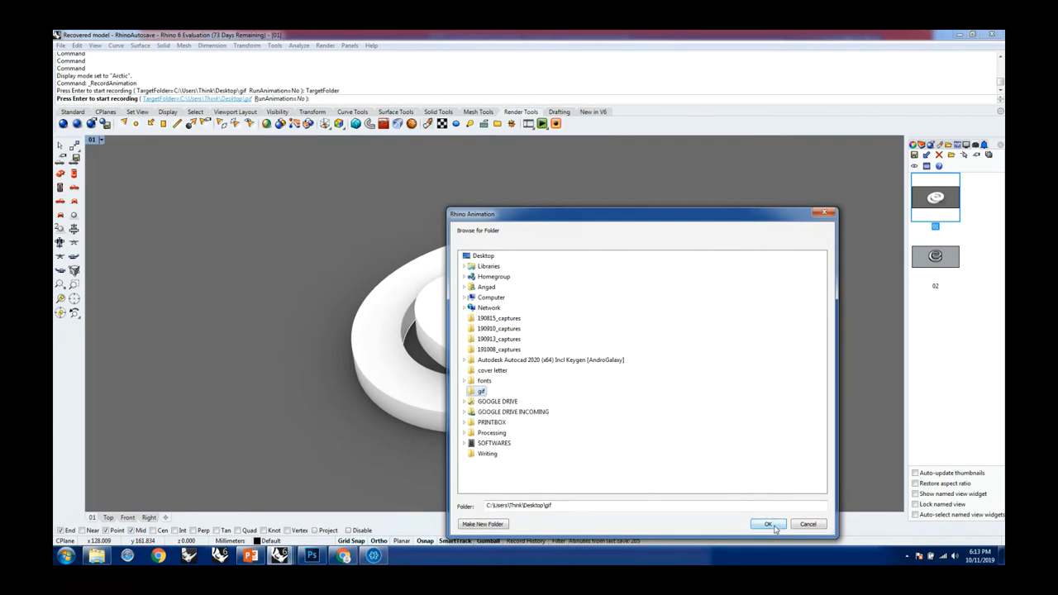
left_click(767, 525)
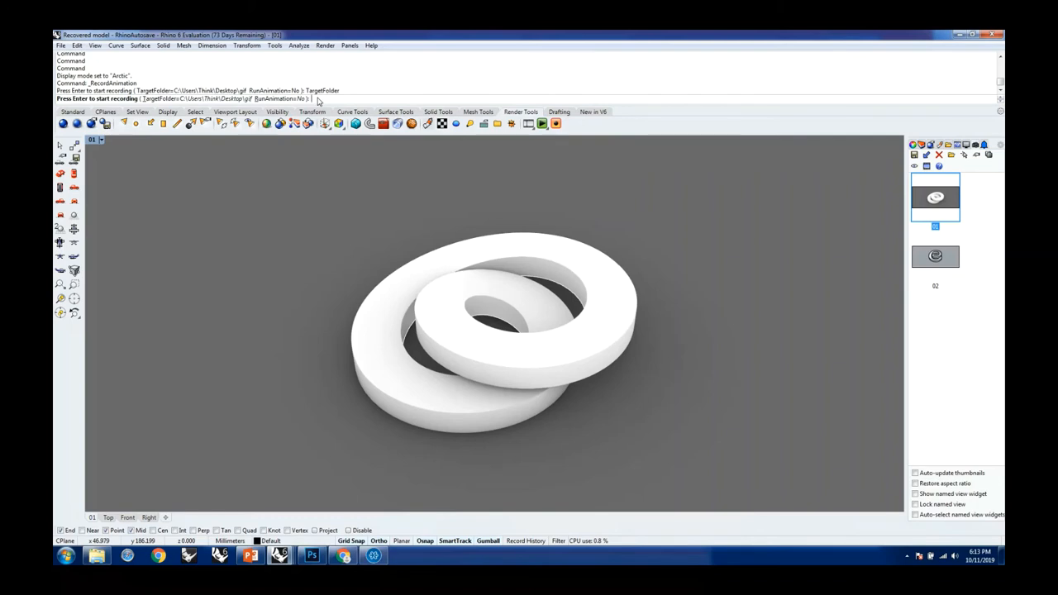
key("enter")
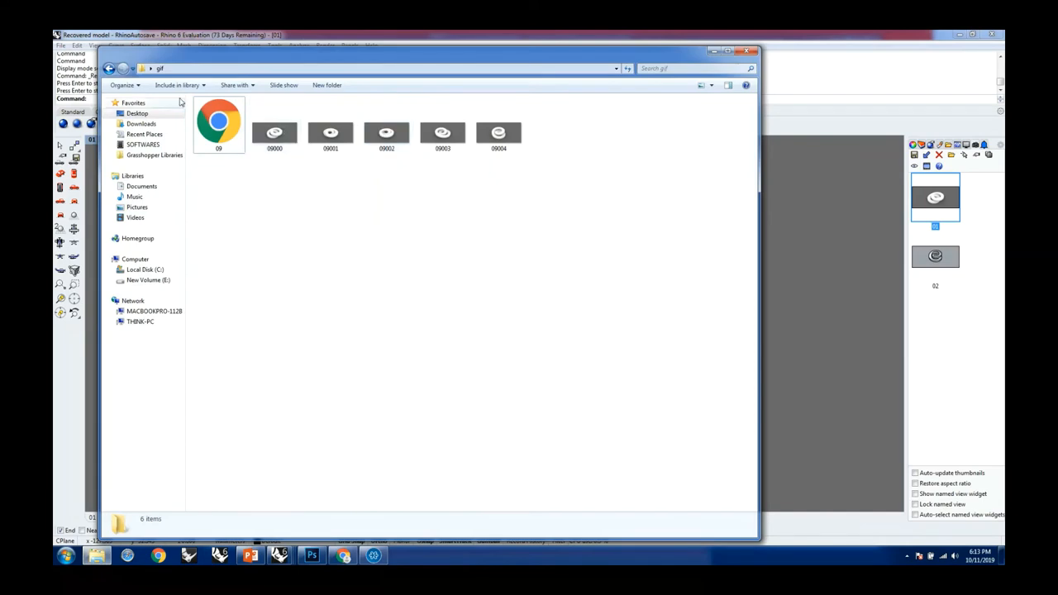
left_click(275, 133)
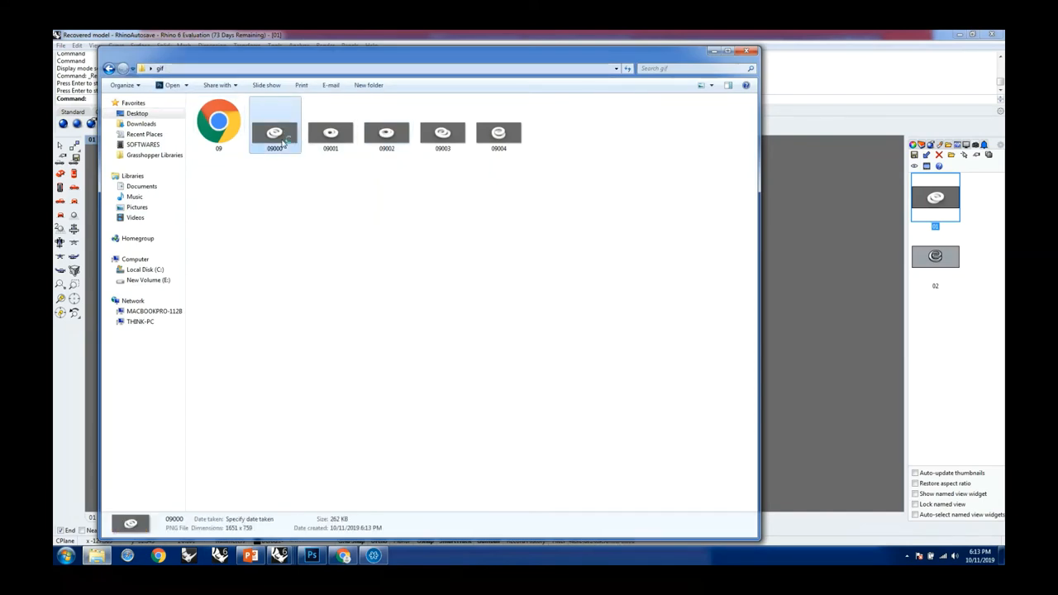
double_click(274, 132)
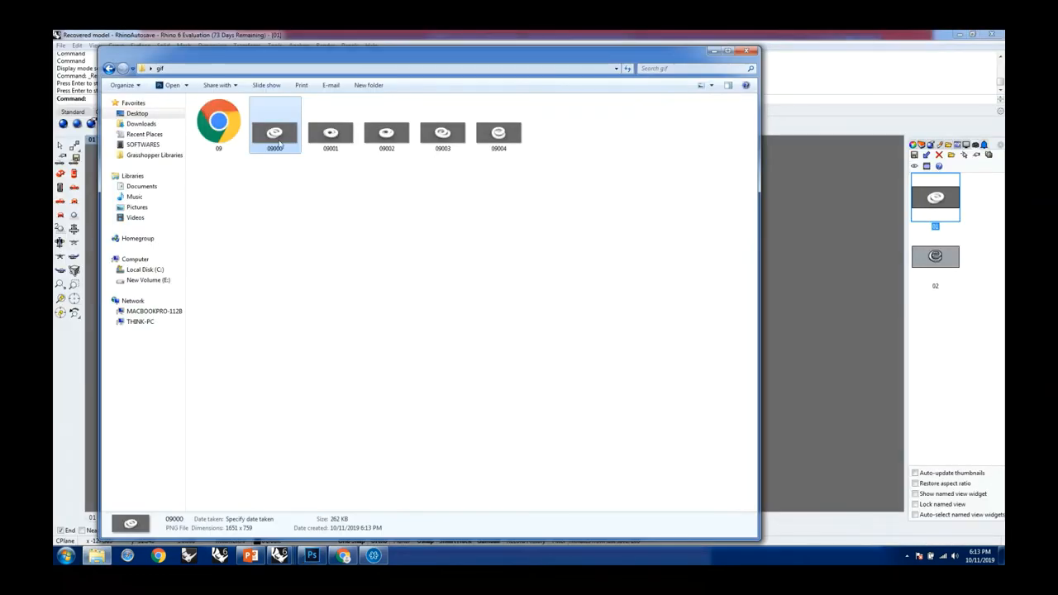
right_click(275, 133)
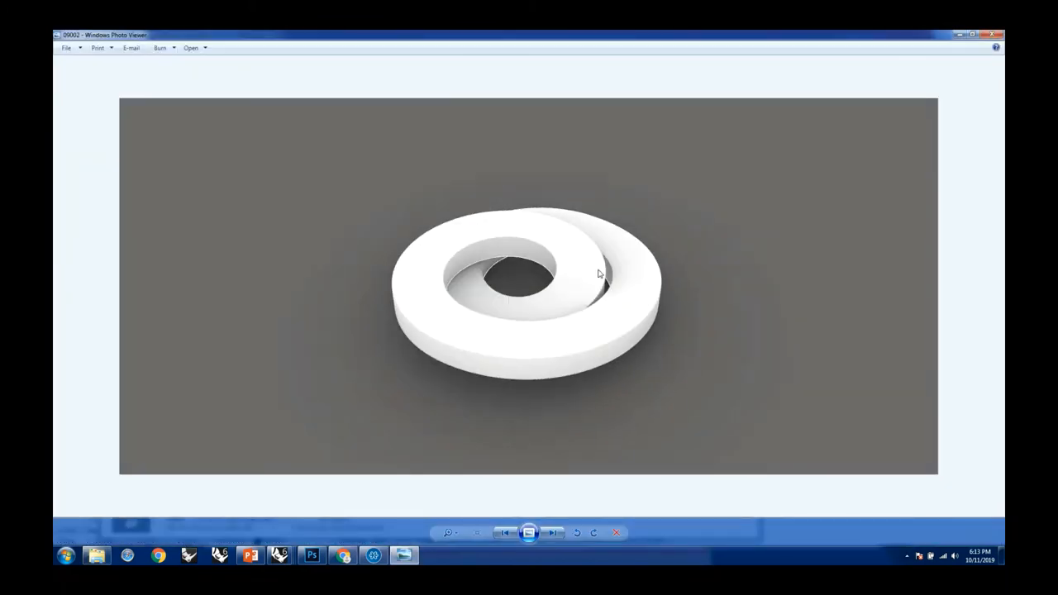
left_click(552, 532)
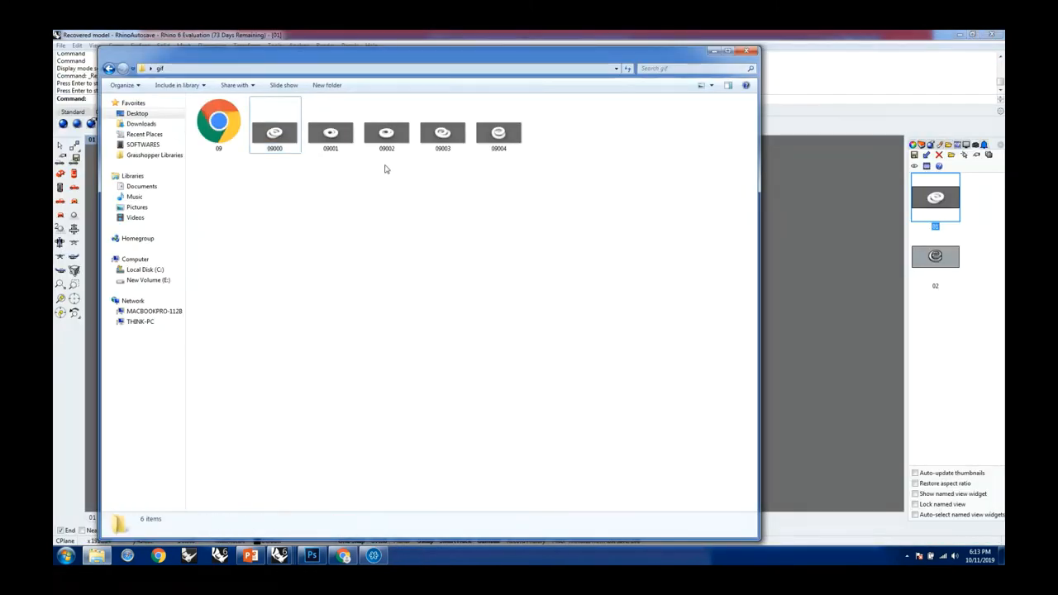
mouse_move(443, 132)
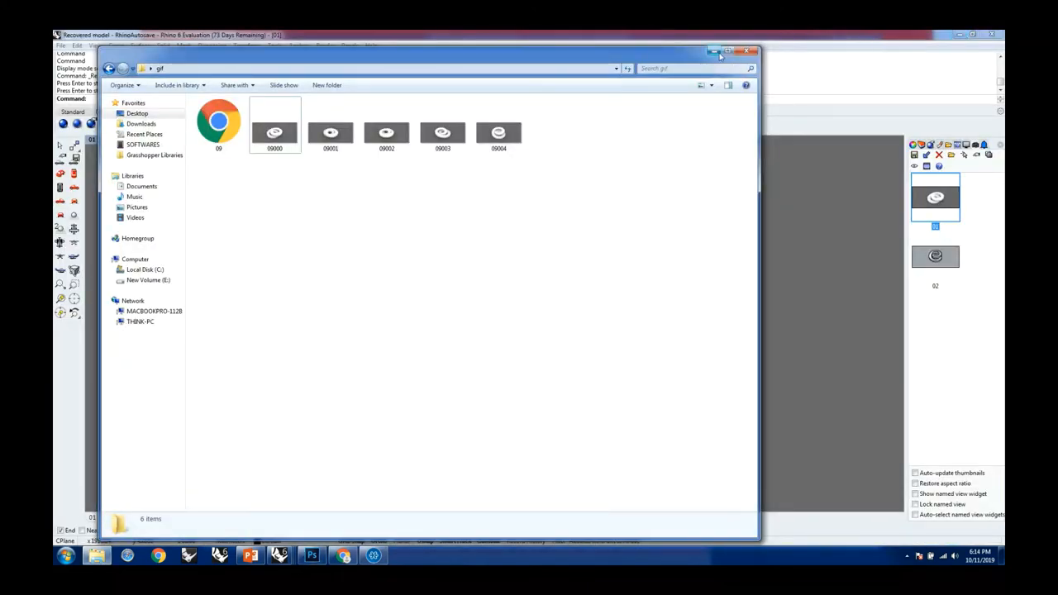
- Switch from the gif folder to the webinar deck and show the six-step Challenge Specifics slide
left_click(746, 51)
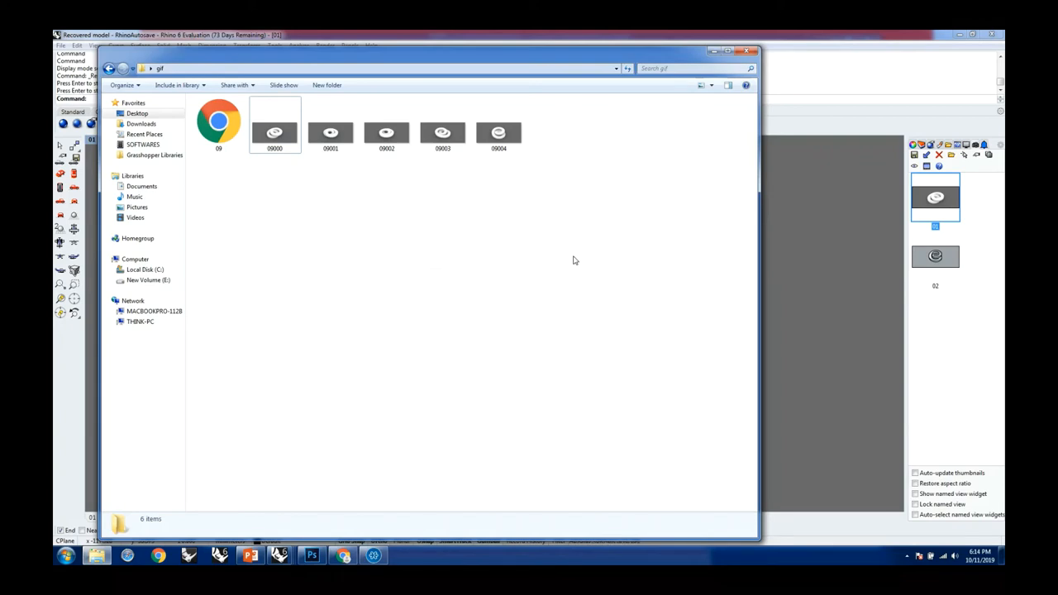
mouse_move(867, 296)
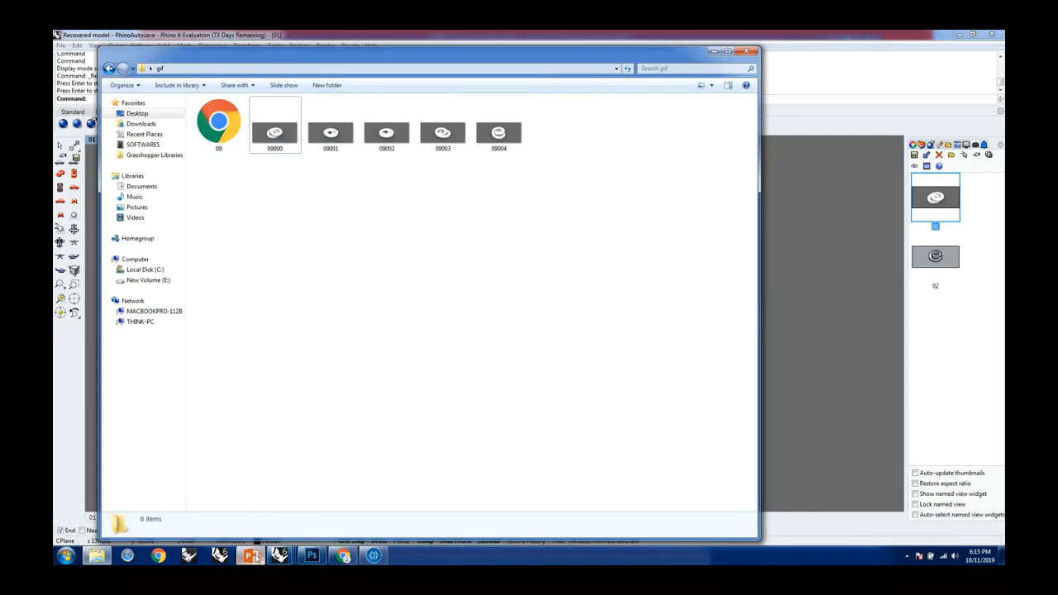
left_click(249, 556)
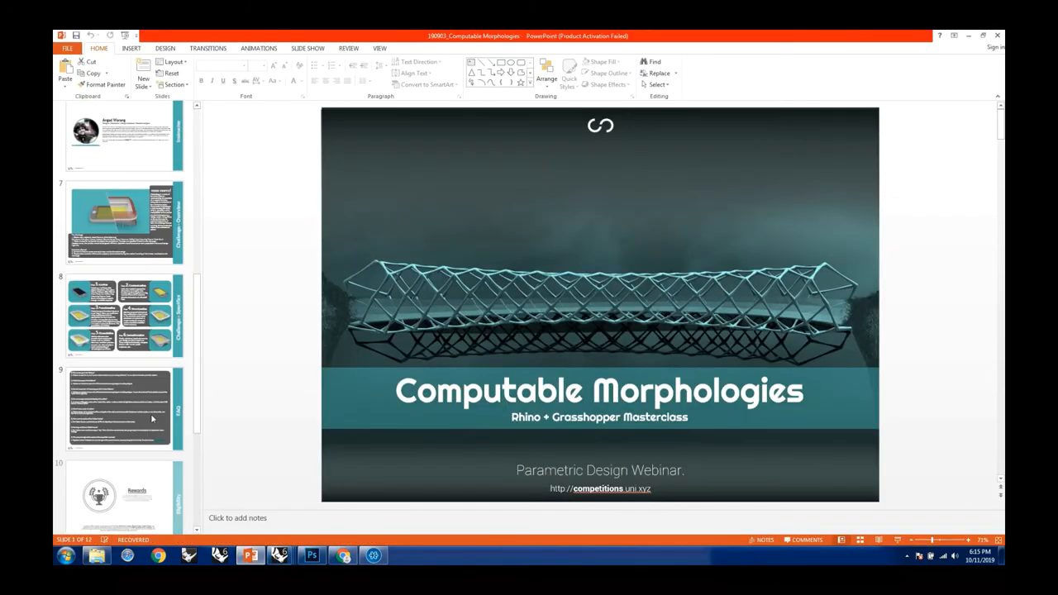
left_click(119, 315)
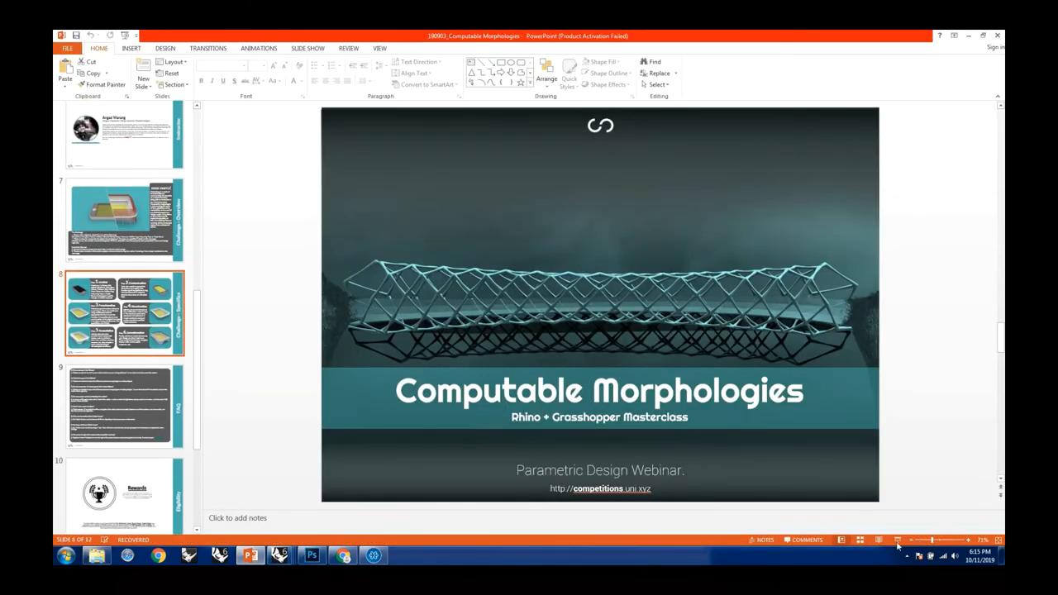
left_click(125, 312)
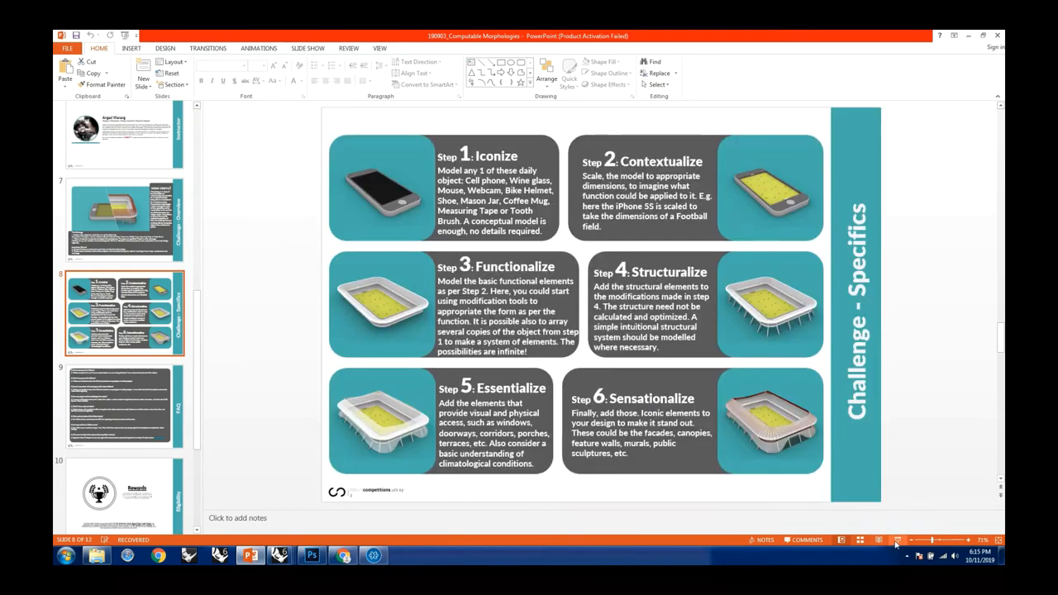